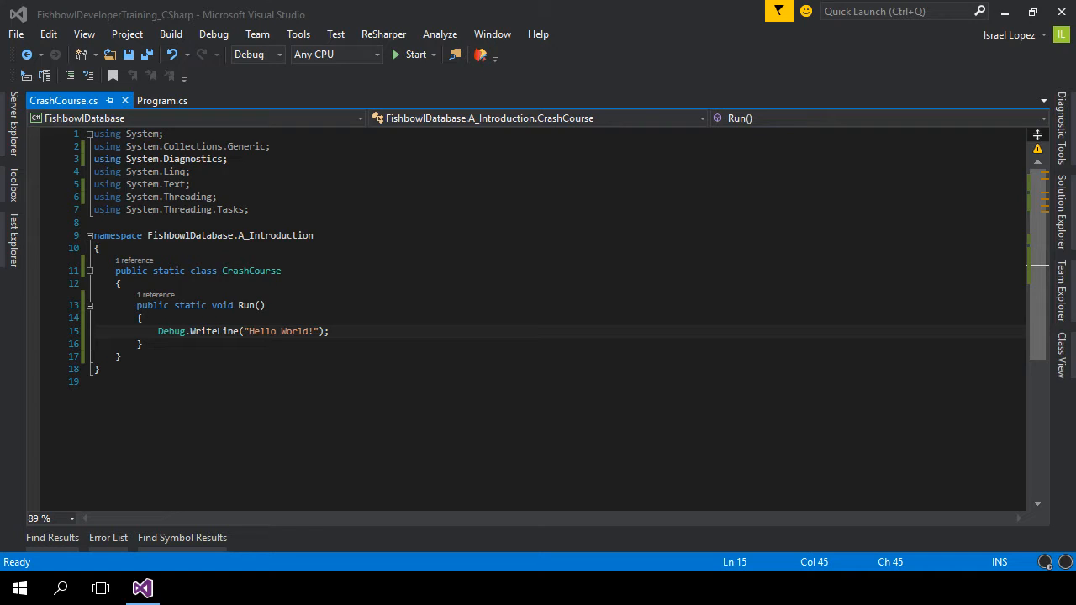
Look over the Program file's Main method, then return to the CrashCourse code.
{"action": "left_click", "coordinate": [161, 100]}
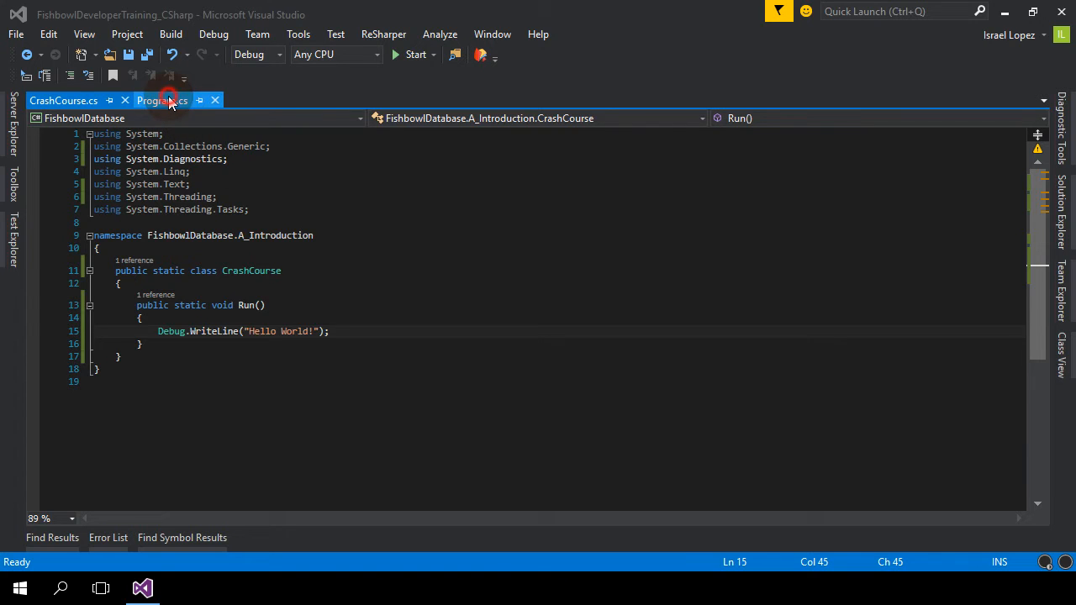
{"action": "left_click", "coordinate": [162, 100]}
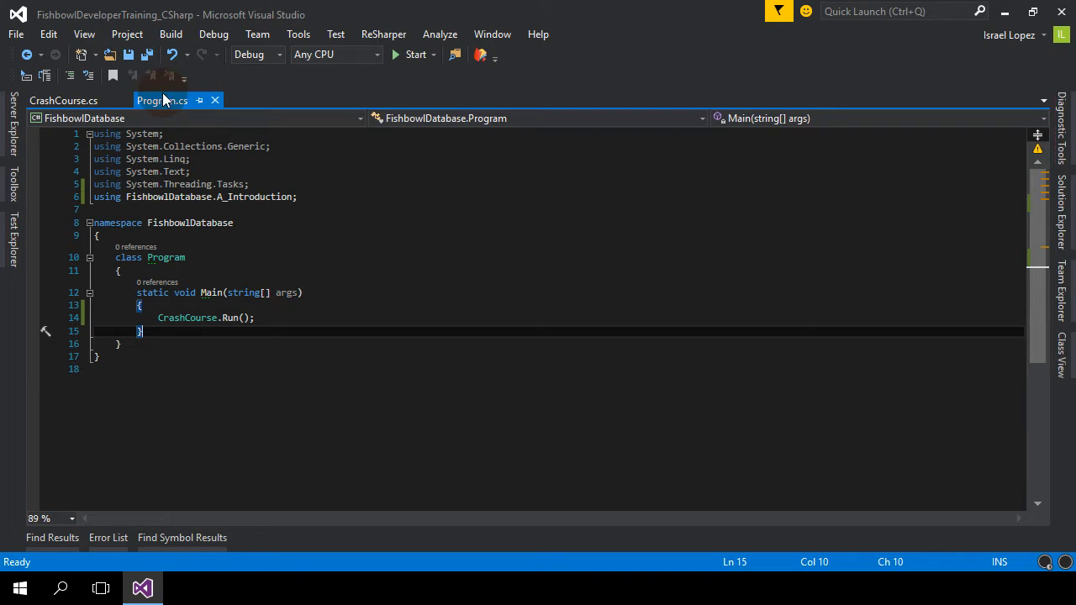
{"action": "left_click", "coordinate": [63, 100]}
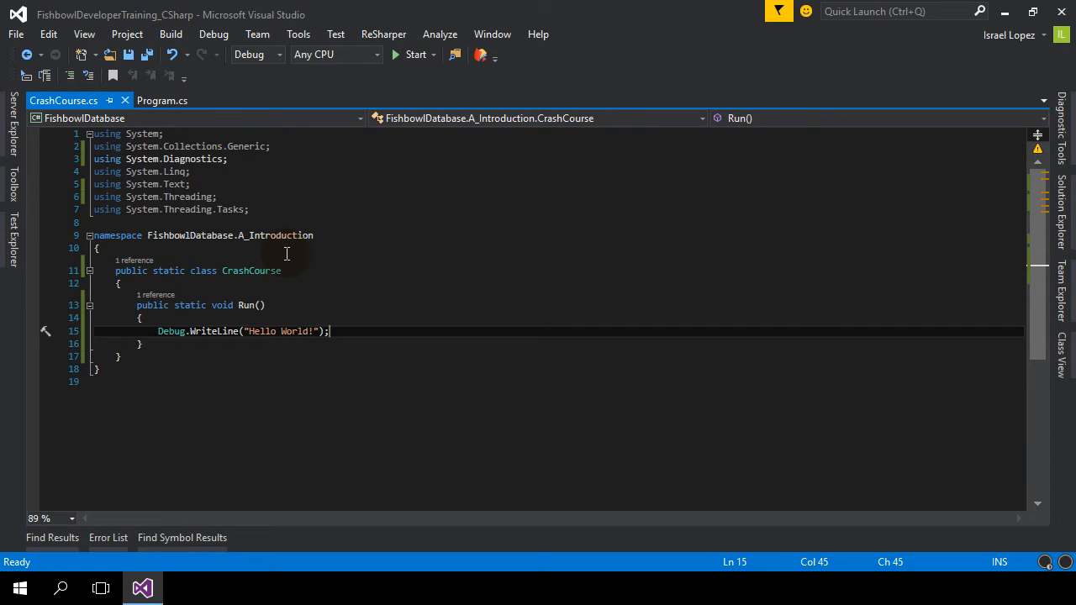
{"action": "mouse_move", "coordinate": [681, 245]}
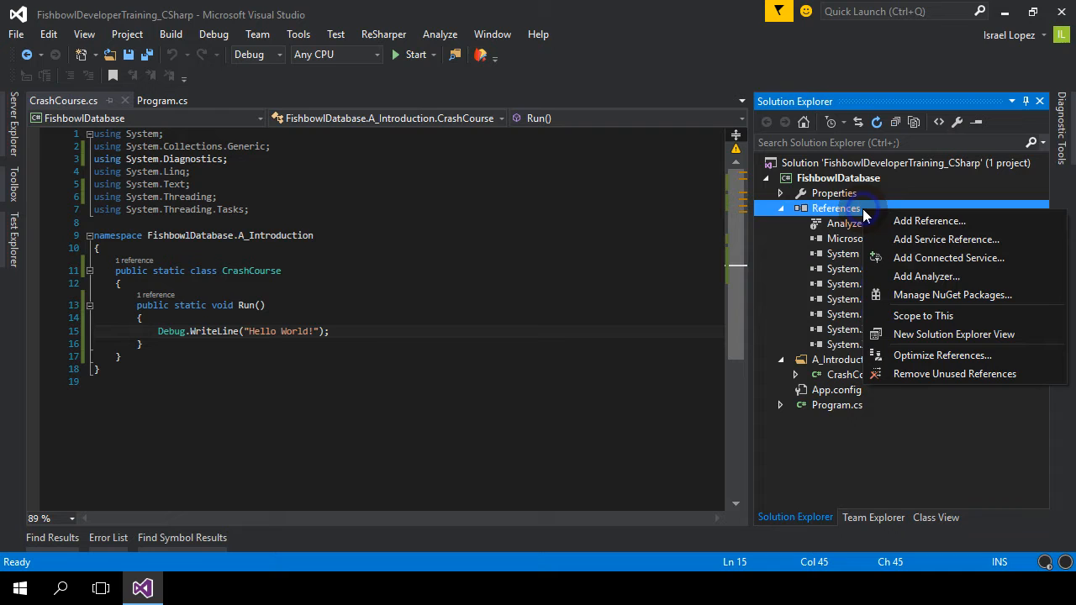
{"action": "mouse_move", "coordinate": [927, 294]}
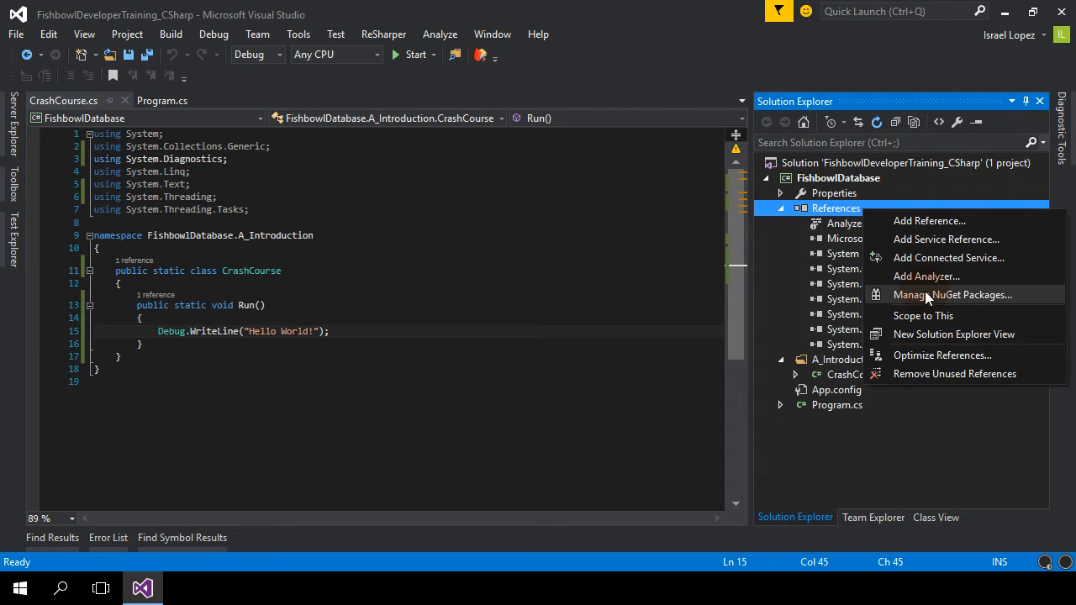
Install the FirebirdSql.Data.FirebirdClient NuGet package and close its readme.
{"action": "left_click", "coordinate": [953, 294]}
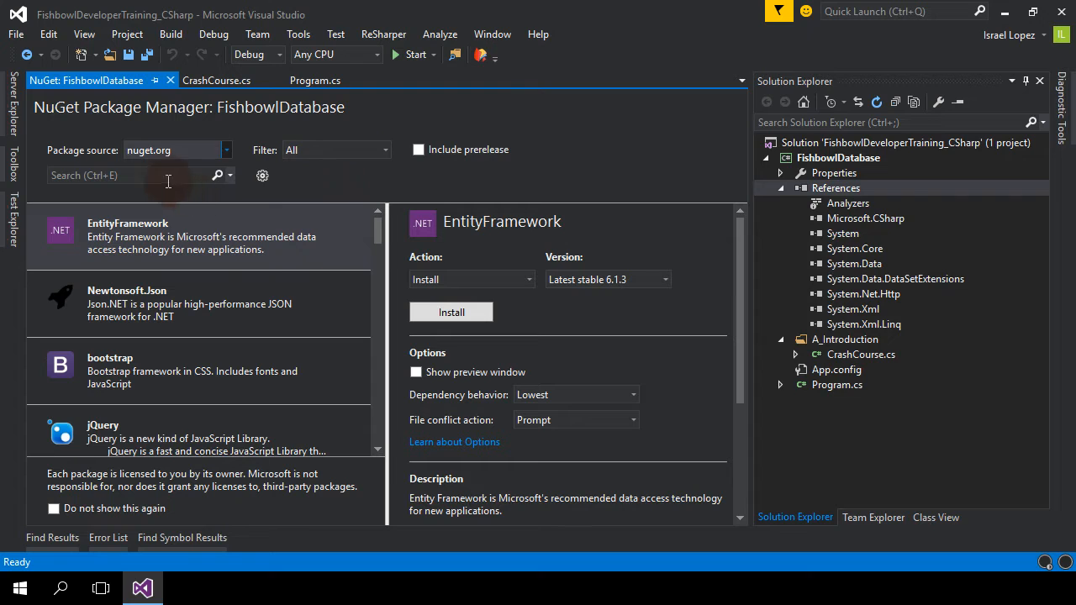
{"action": "type", "text": "Firebird"}
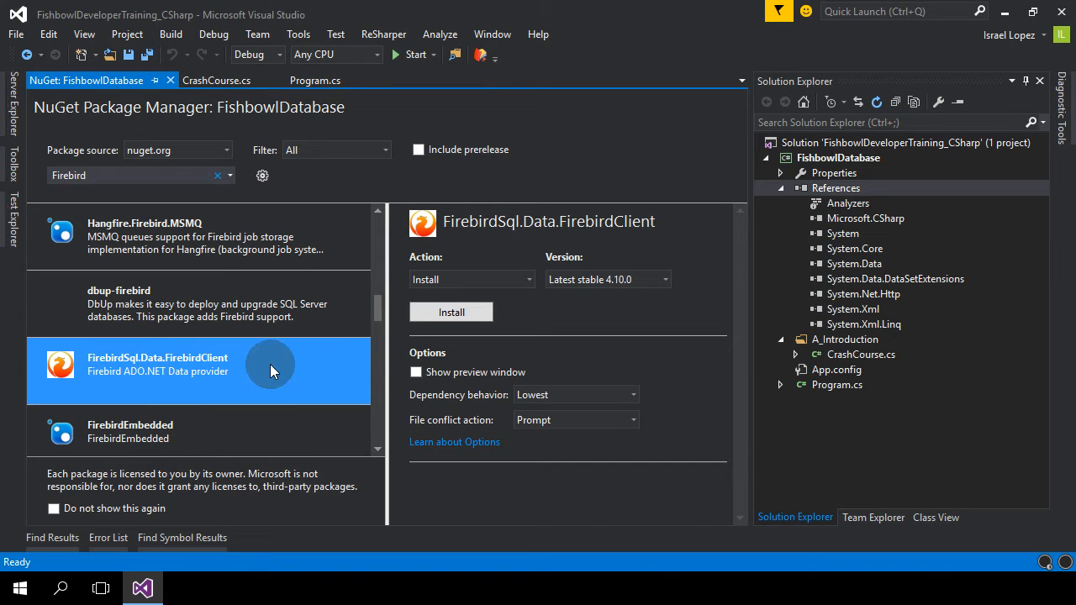
{"action": "left_click", "coordinate": [451, 312]}
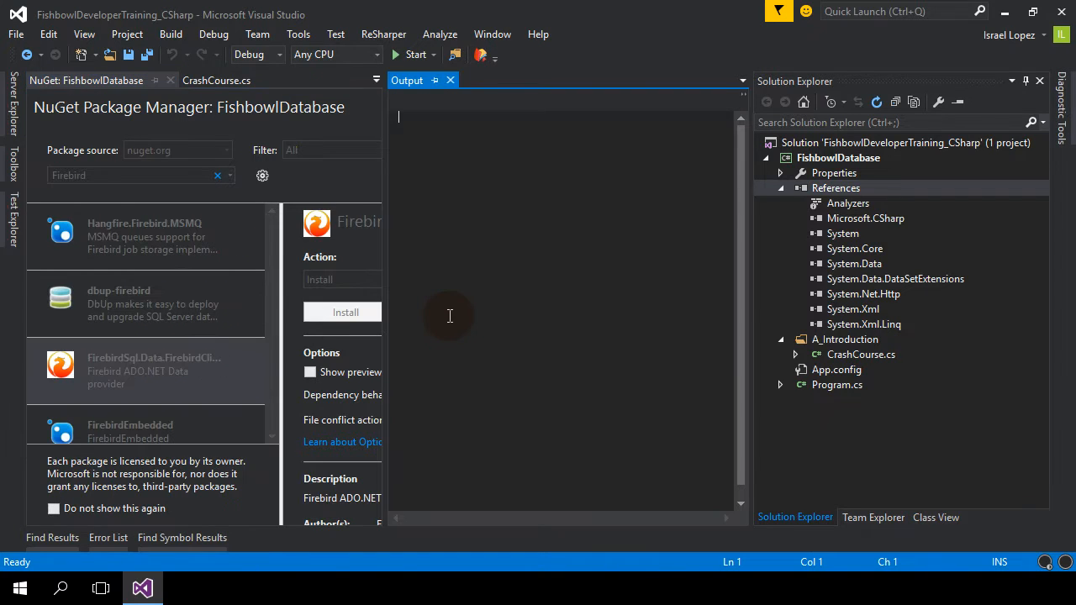
{"action": "left_click", "coordinate": [346, 312]}
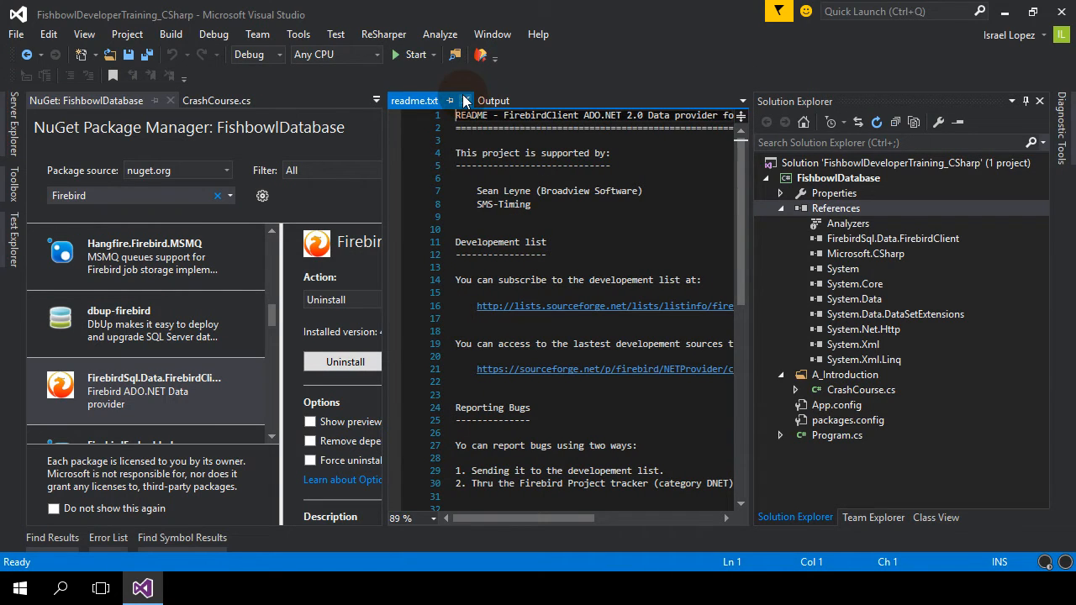
{"action": "left_click", "coordinate": [466, 101]}
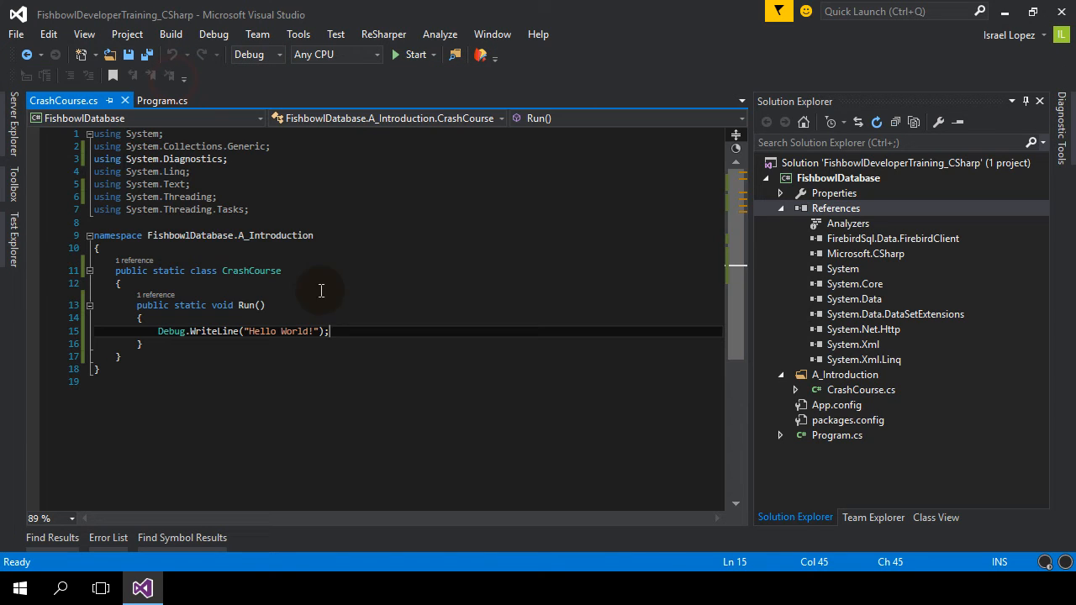
In Run, declare csb as a new FbConnectionStringBuilder and begin setting csb.Database.
{"action": "left_click", "coordinate": [893, 238]}
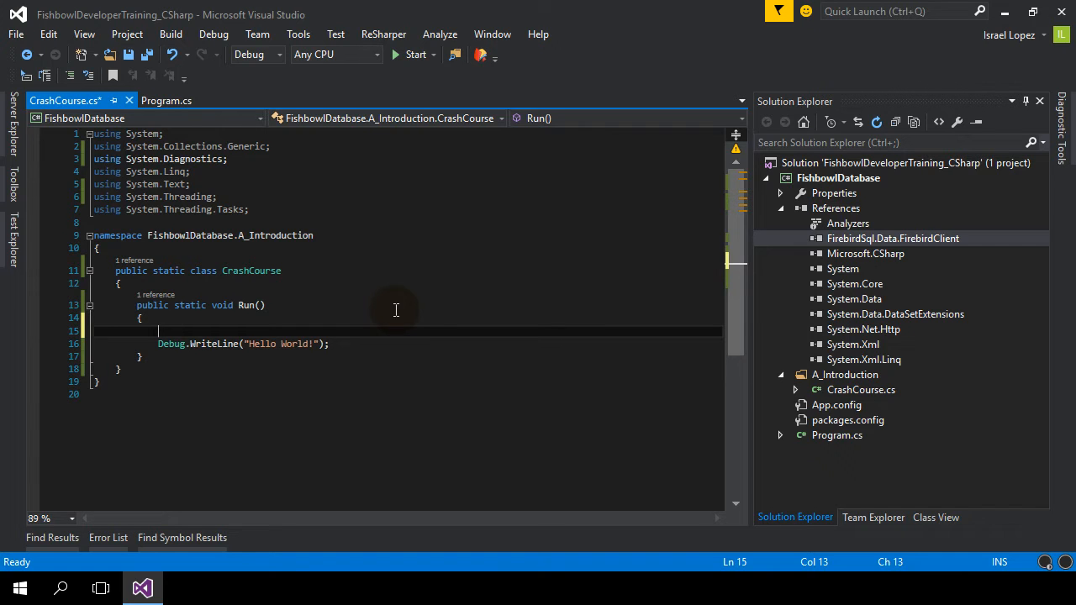
{"action": "type", "text": "Fb"}
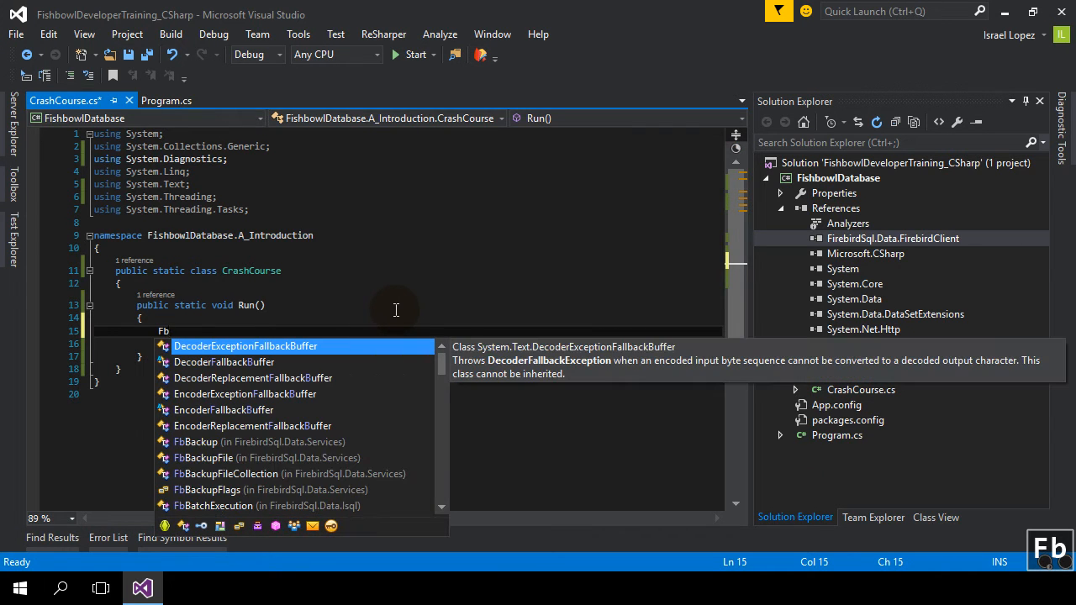
{"action": "type", "text": "C"}
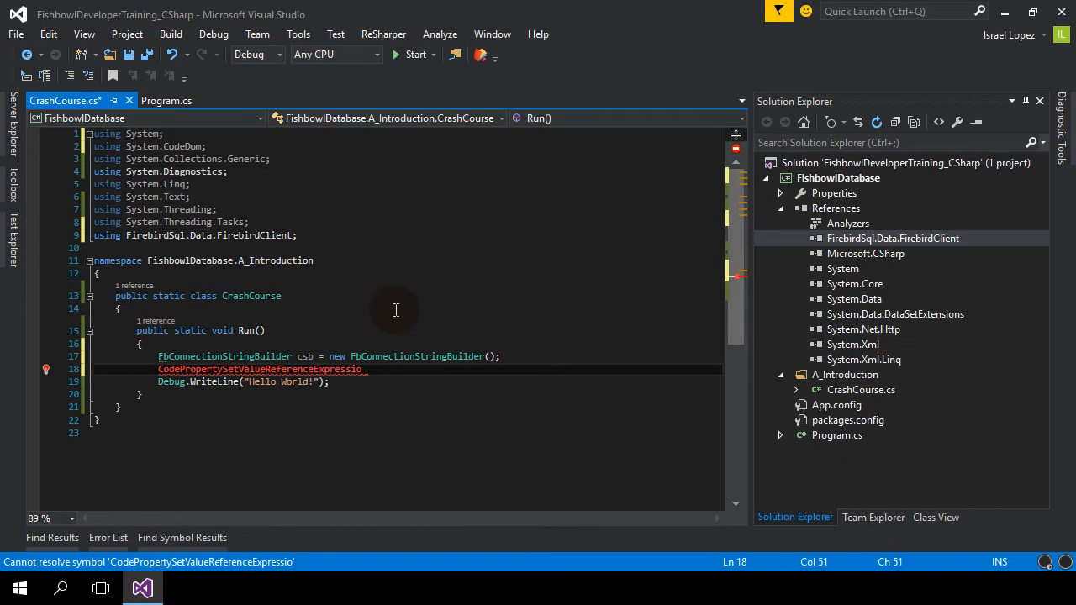
{"action": "key", "text": "backspace"}
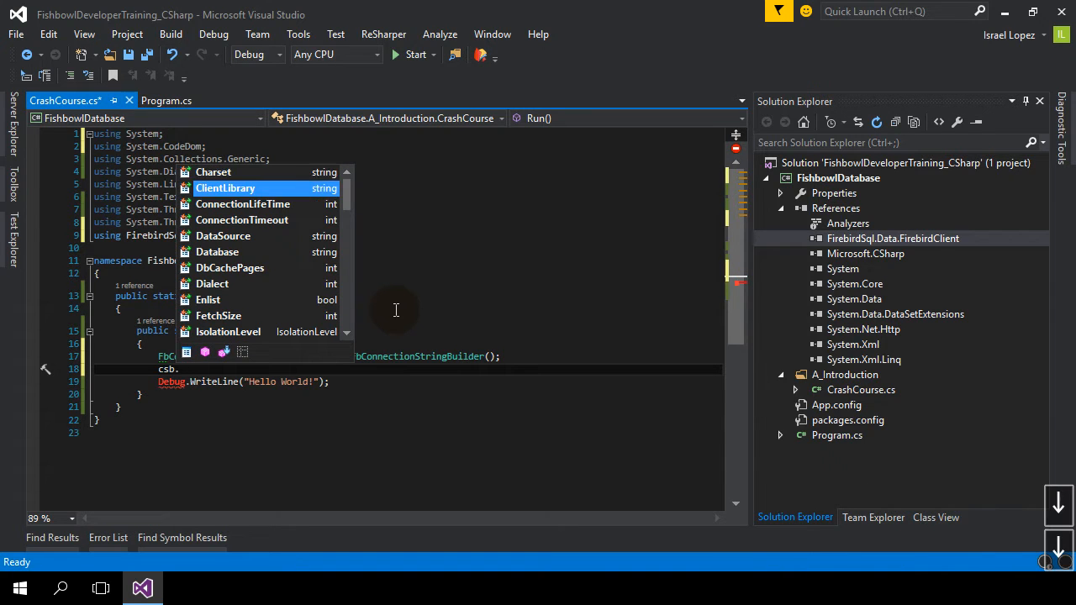
{"action": "type", "text": "Database"}
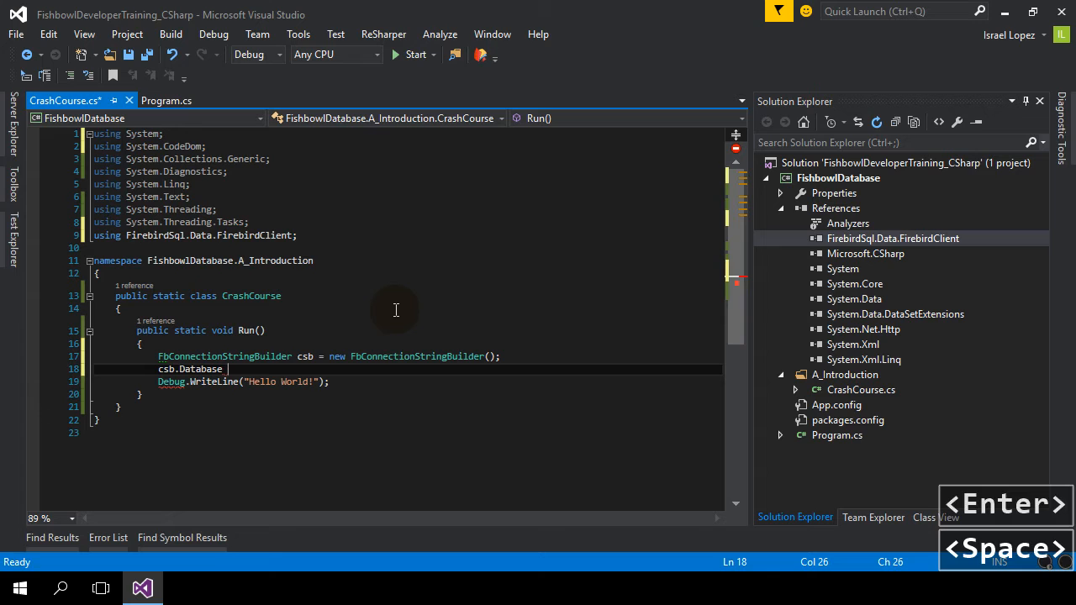
{"action": "type", "text": "= \""}
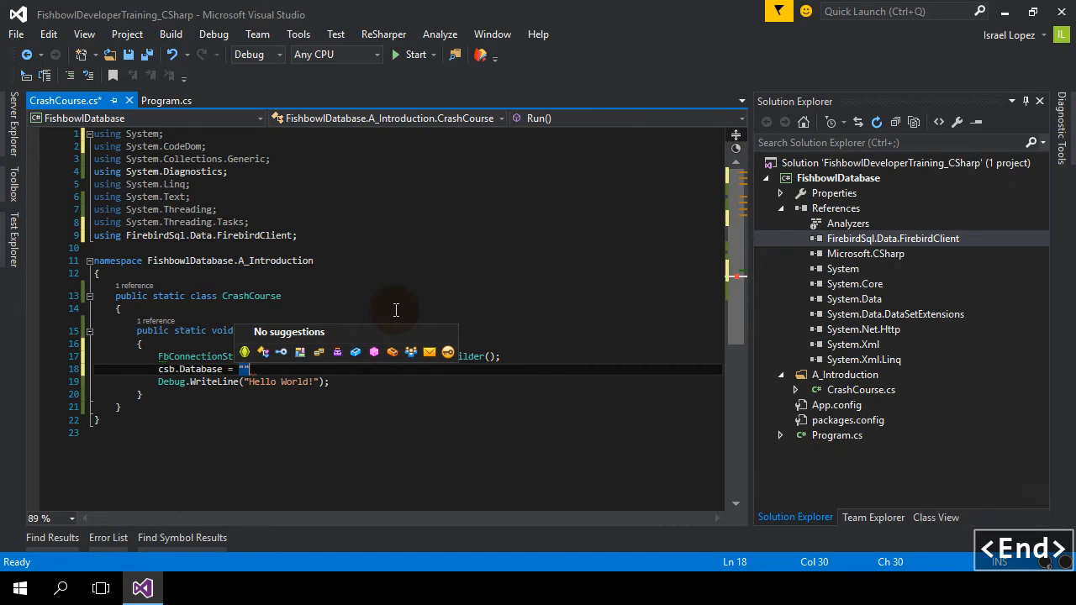
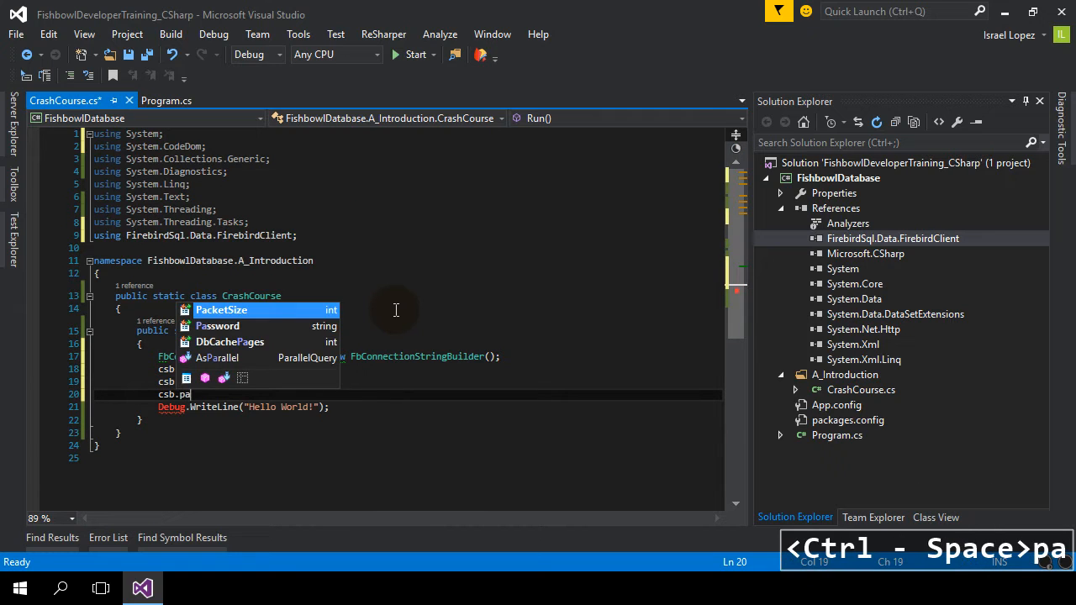
Set csb.UserID, csb.Password and csb.ServerType = FbServerType.Default.
{"action": "key", "text": "Backspace"}
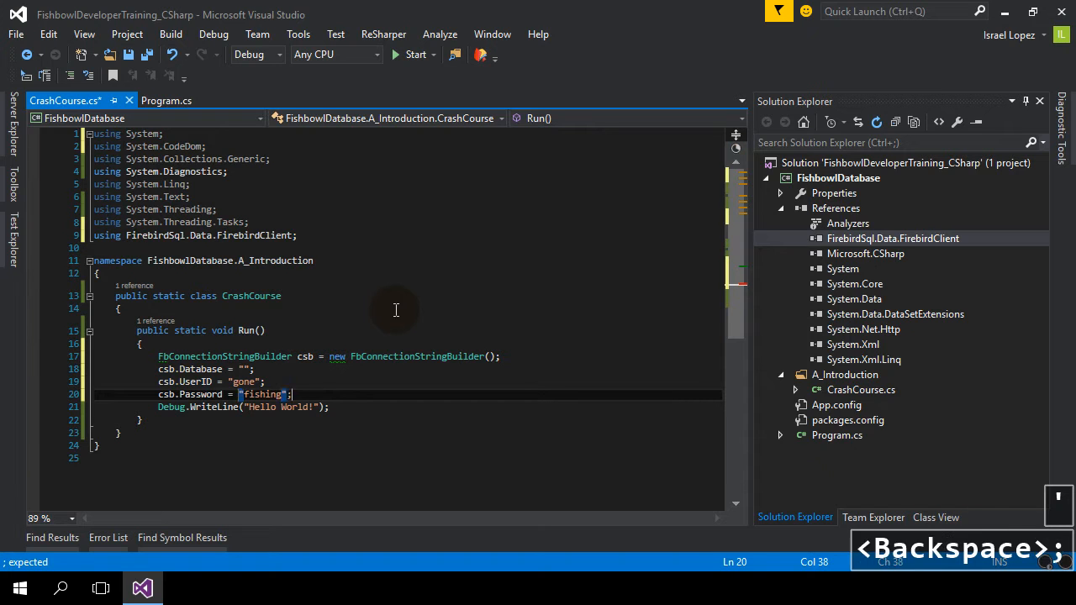
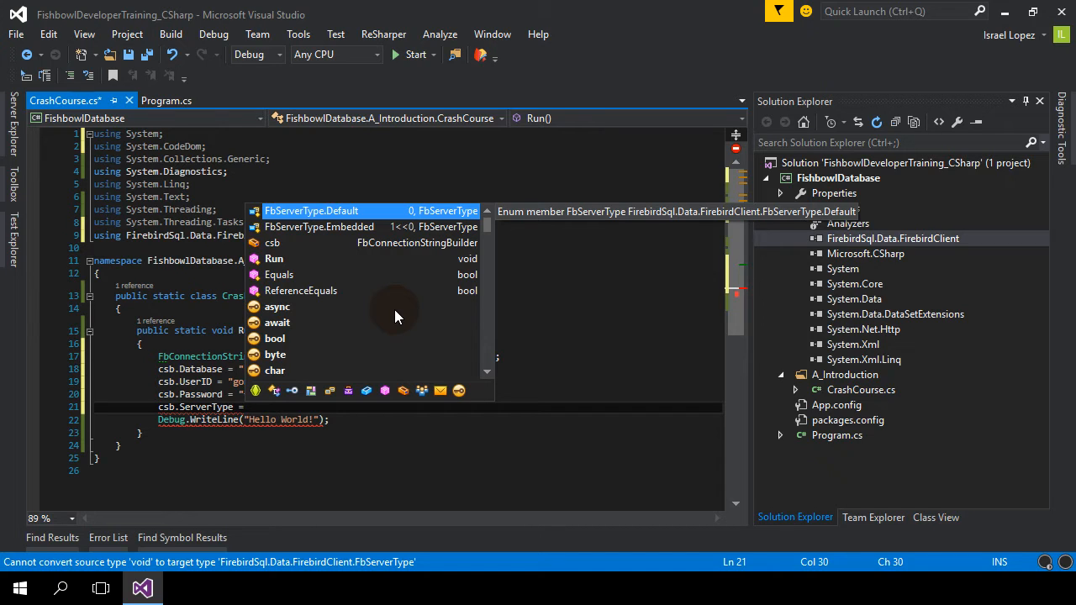
{"action": "key", "text": "Enter"}
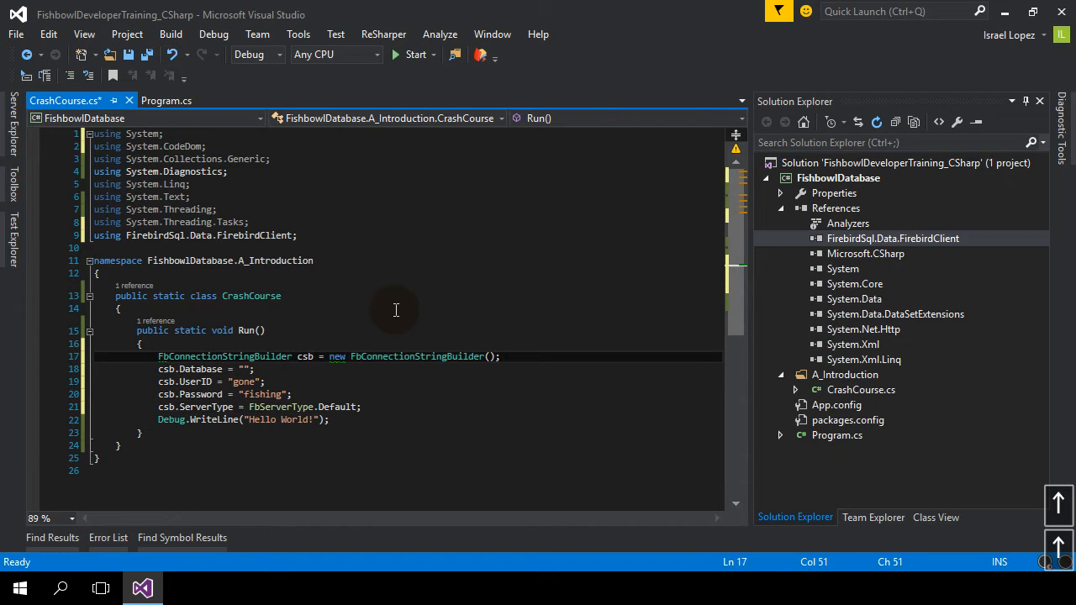
Add csb.DataSource = "localhost" and csb.Port = 3050 to the connection builder.
{"action": "type", "text": "csb."}
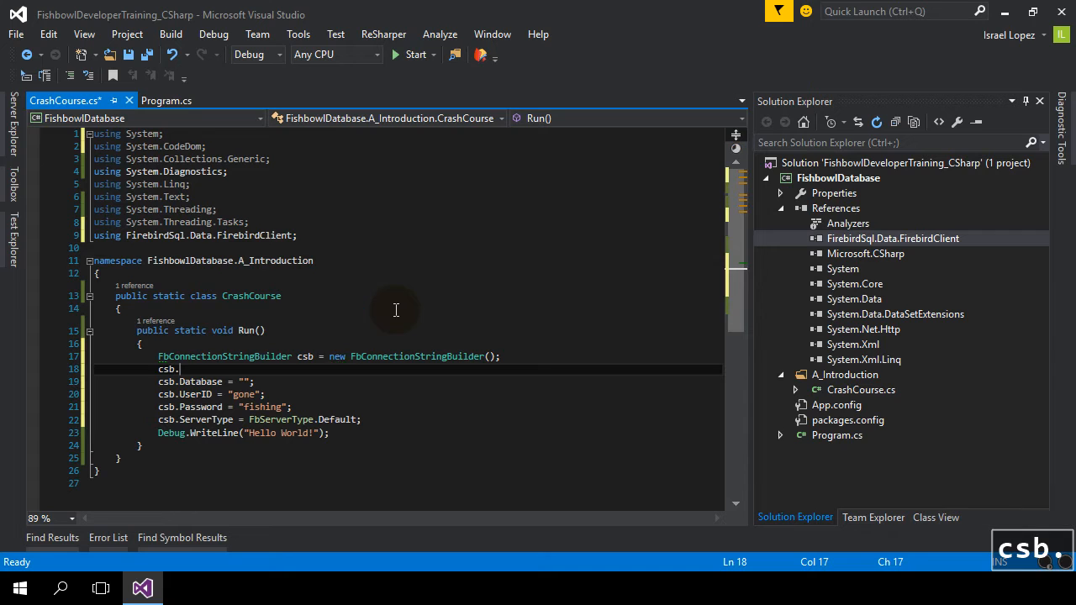
{"action": "type", "text": "."}
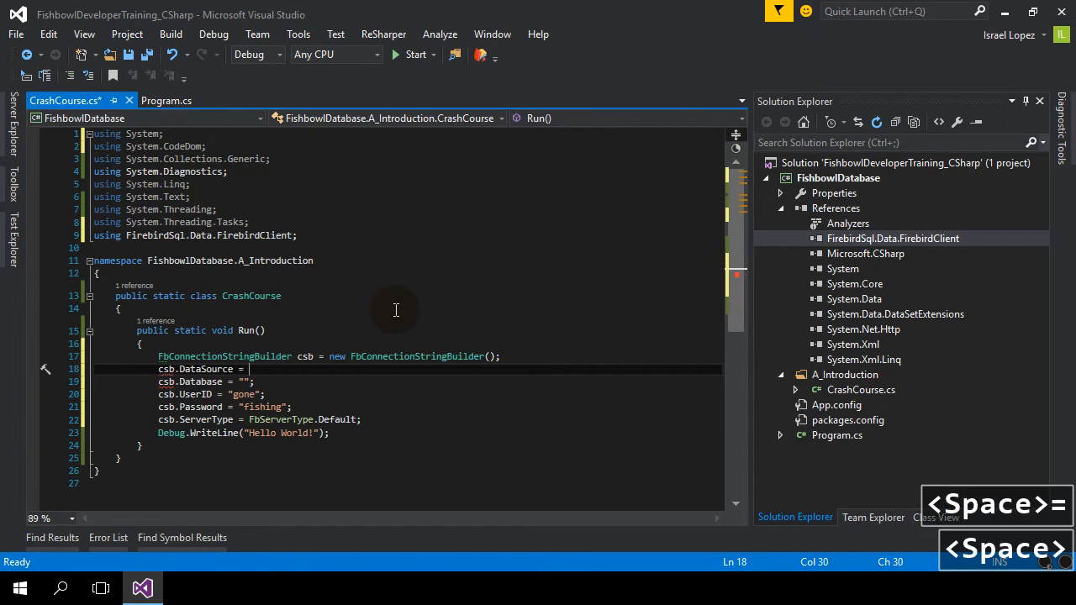
{"action": "type", "text": "\"1"}
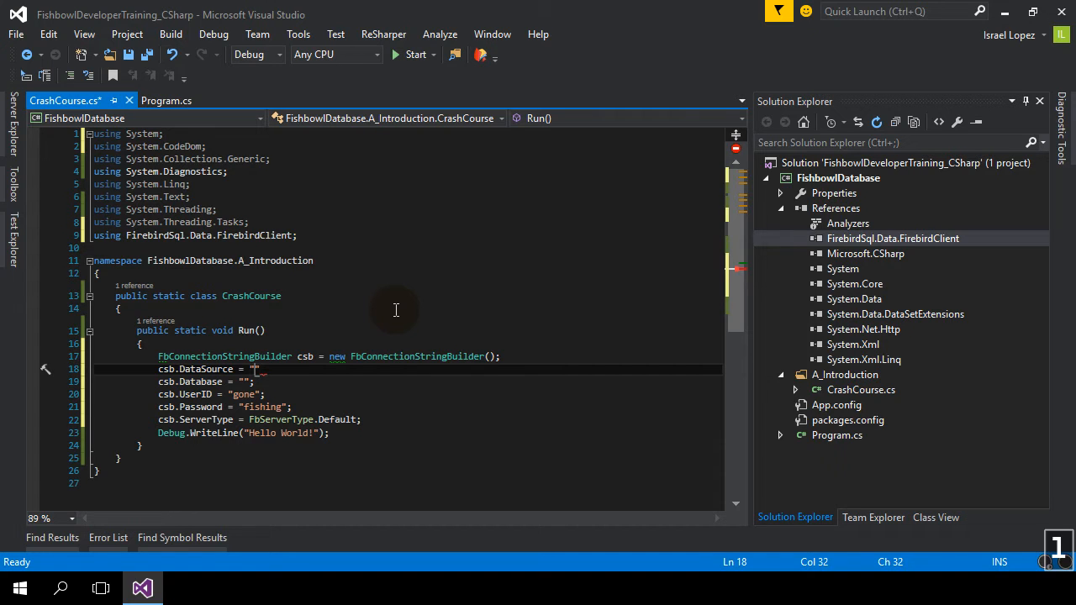
{"action": "type", "text": "localhost"}
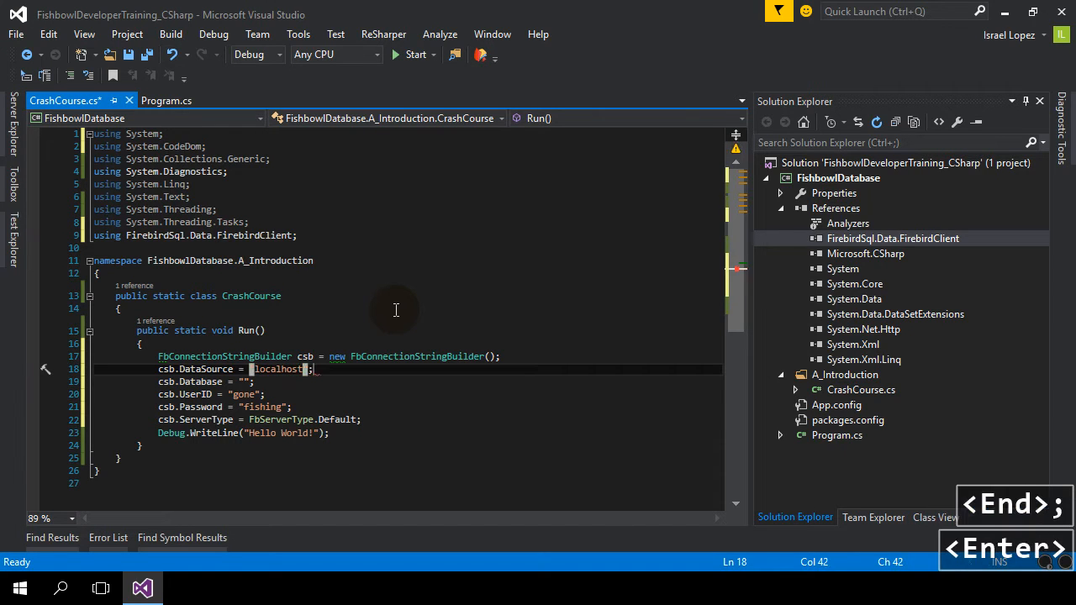
{"action": "type", "text": "csb."}
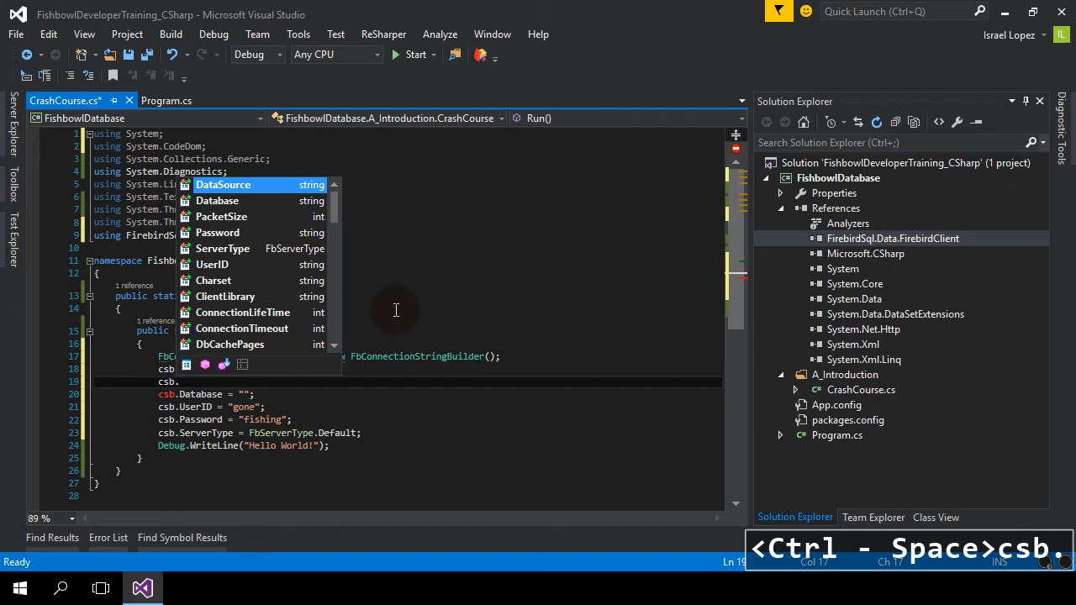
{"action": "mouse_move", "coordinate": [223, 184]}
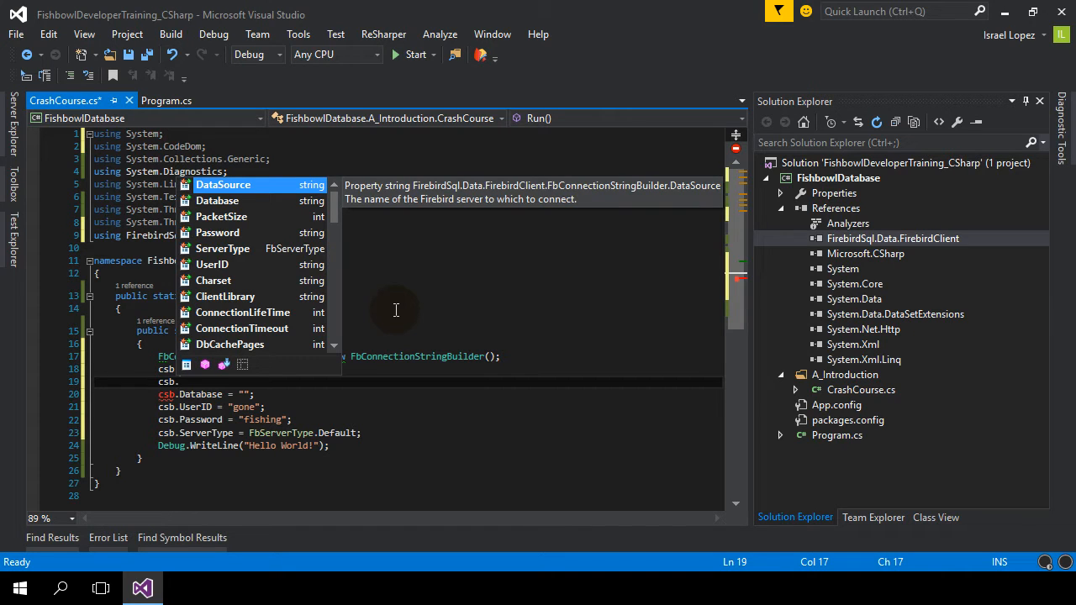
{"action": "type", "text": "Port"}
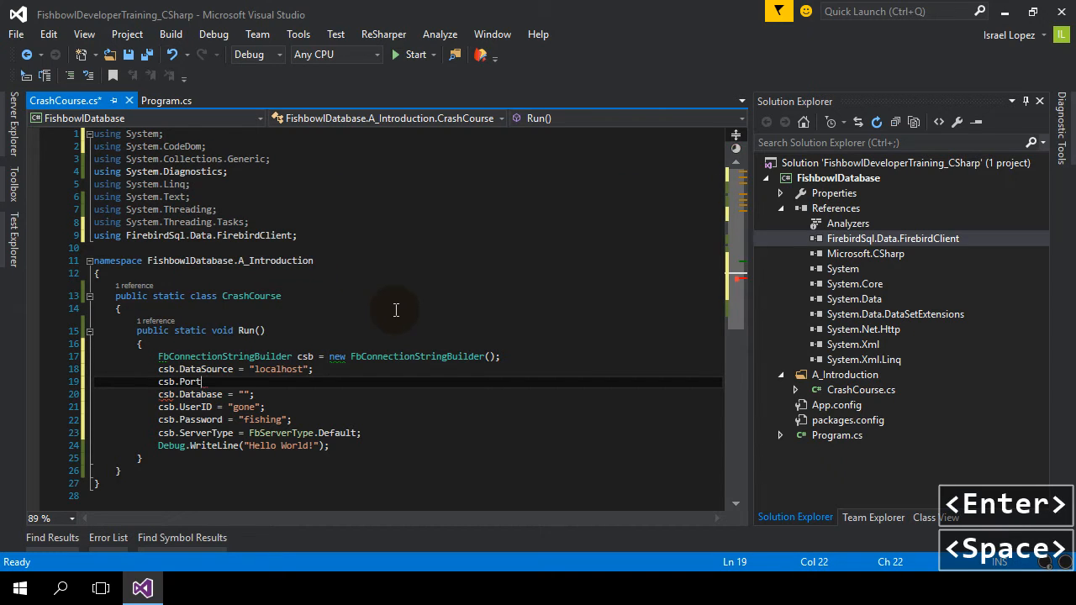
{"action": "type", "text": "= 3050;"}
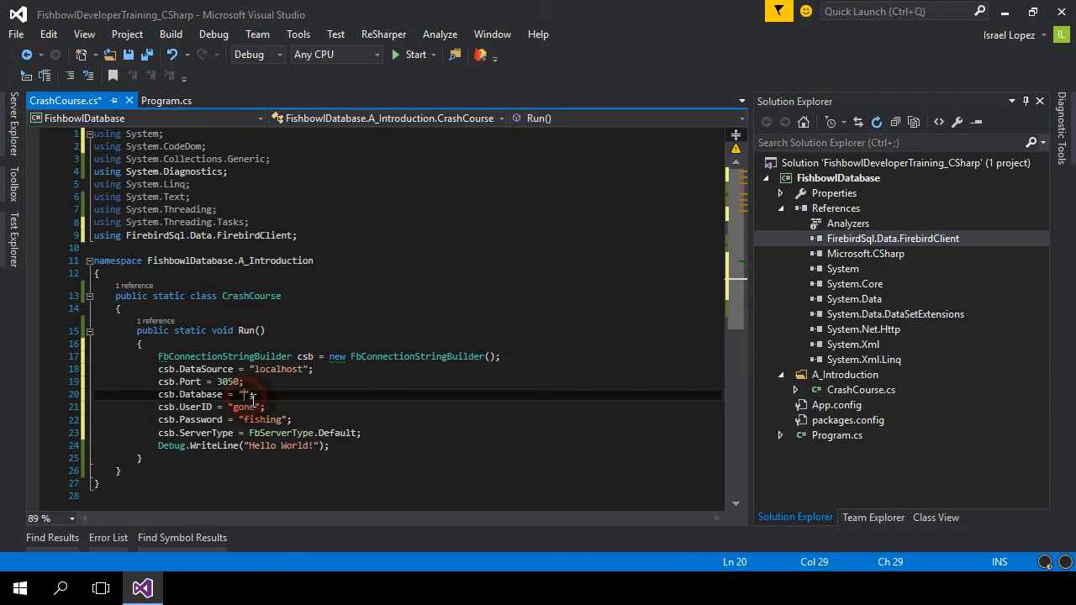
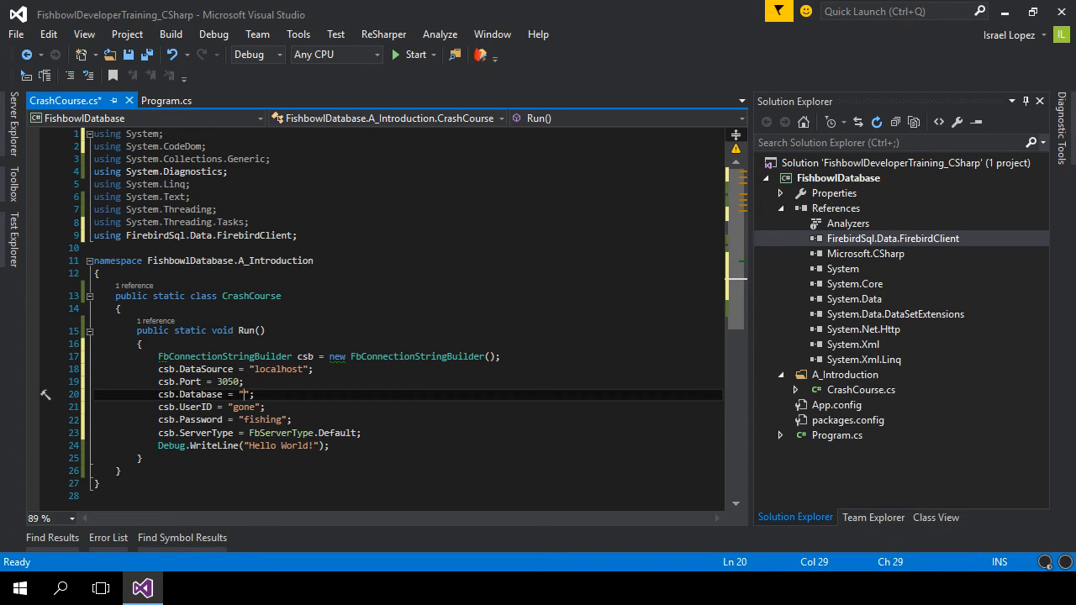
Set csb.Database to @"C:\Program Files\Fishbowl2016.4\database\data\EXAMPLE.FDB" and add blank lines.
{"action": "key", "text": "Backspace"}
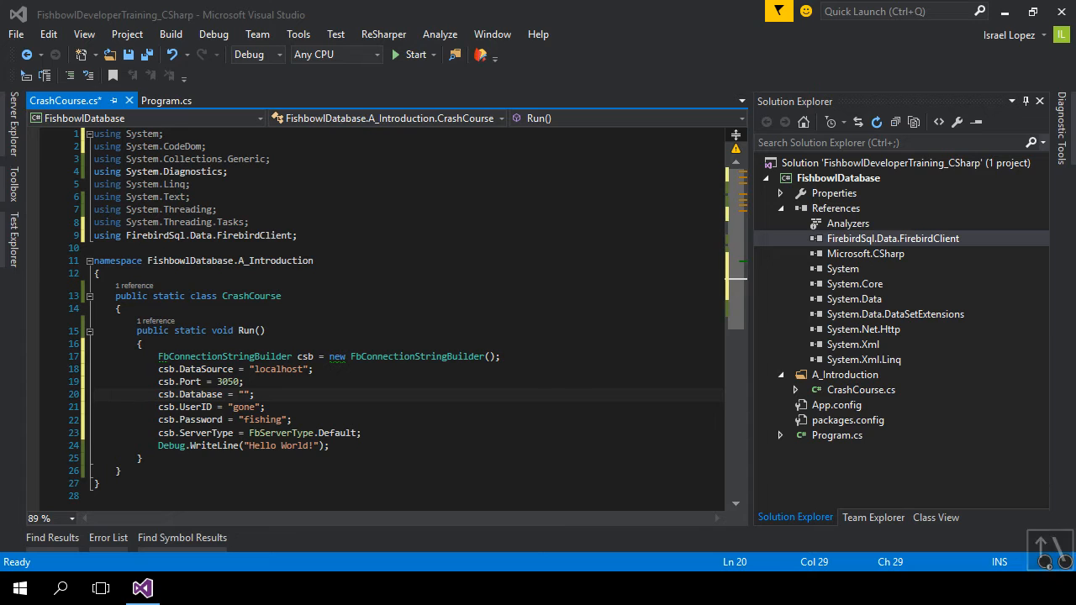
{"action": "key", "text": "backspace"}
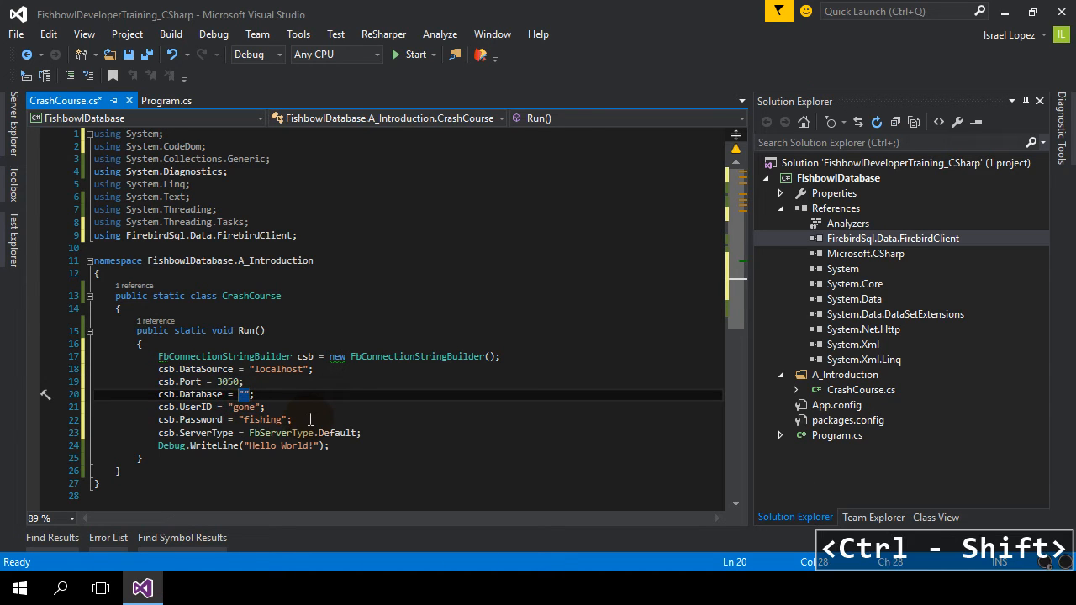
{"action": "type", "text": "@\"C:\\Program Files\\Fishbowl2016.4\\database\\data\\EXAMPLE.FDB\""}
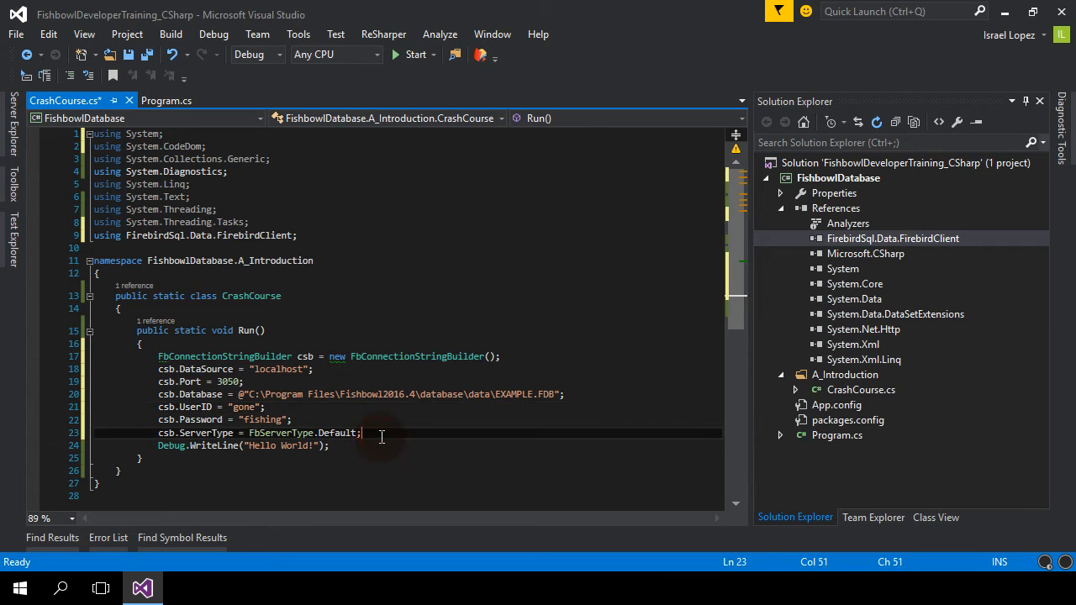
{"action": "key", "text": "enter"}
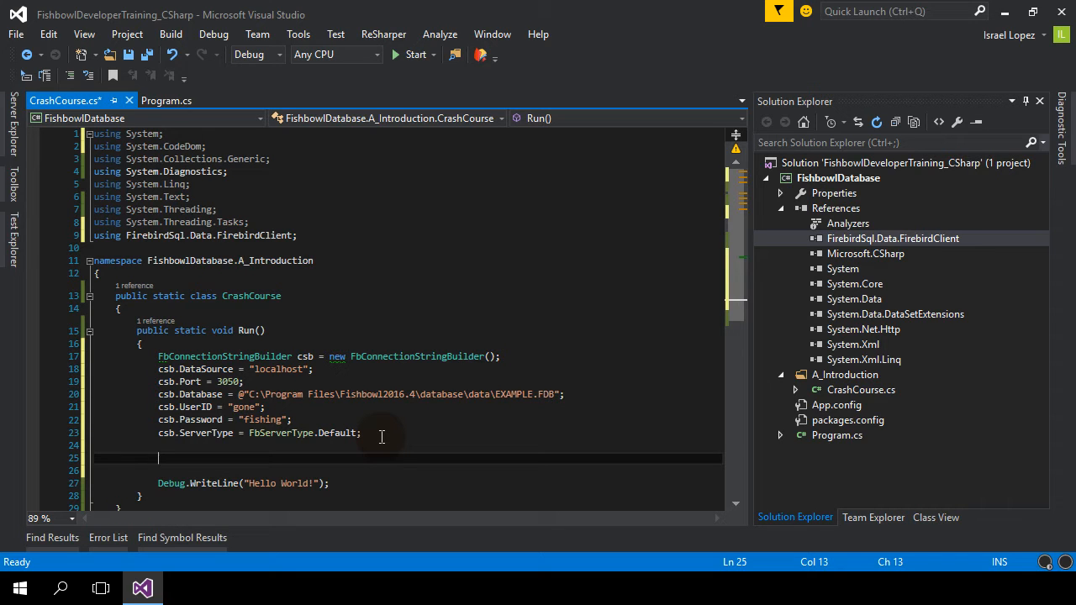
Add FbConnection db = new FbConnection(csb.ToString()); followed by db.Open();.
{"action": "type", "text": "FbDat"}
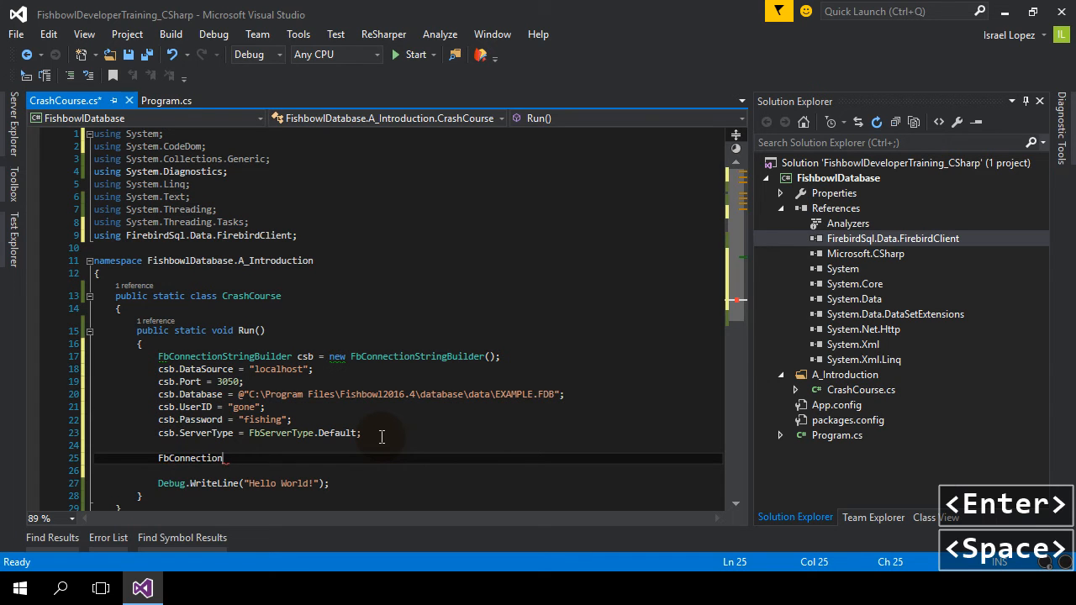
{"action": "type", "text": "db = new FbConnection(c);"}
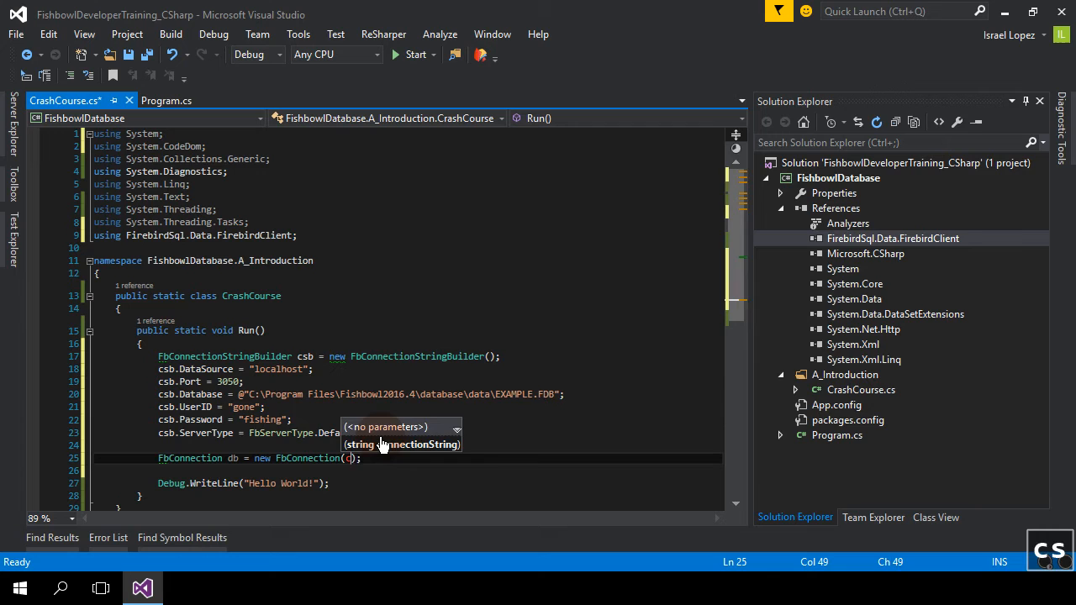
{"action": "type", "text": "To"}
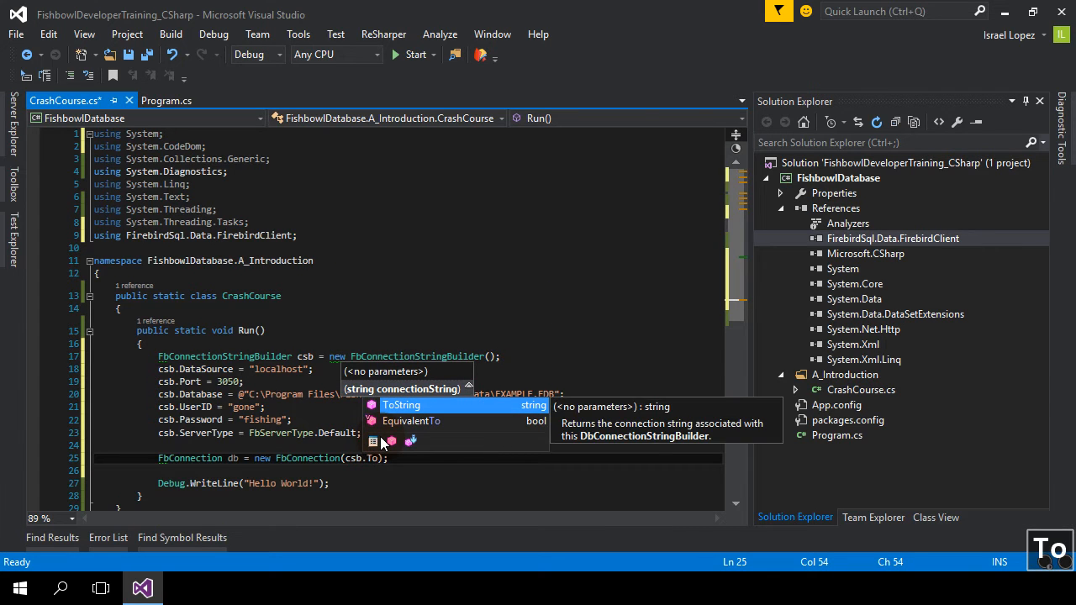
{"action": "key", "text": "Enter"}
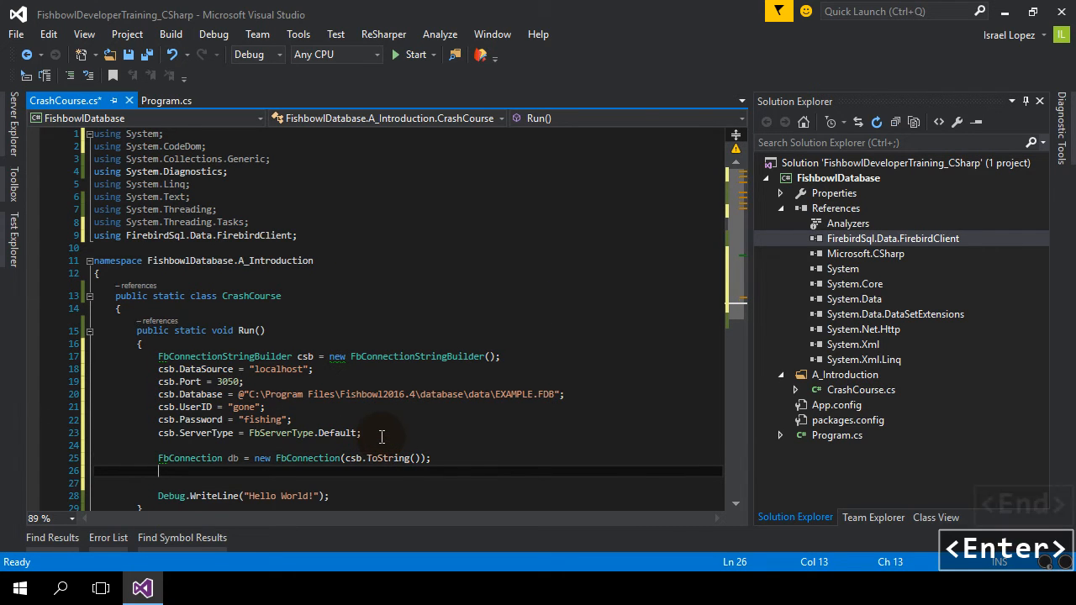
{"action": "type", "text": "db.Open();"}
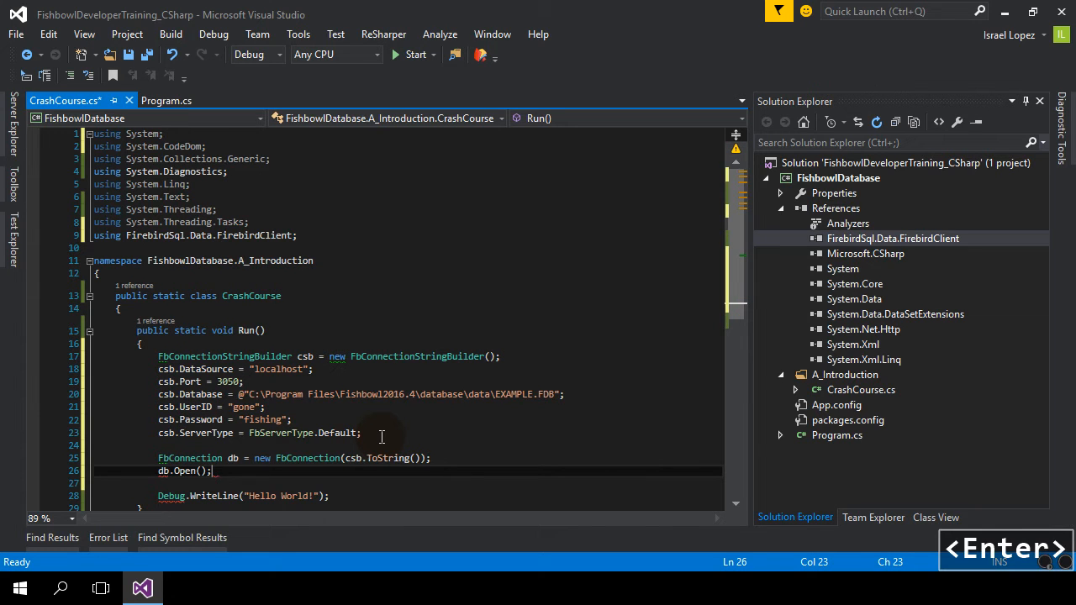
{"action": "key", "text": "enter"}
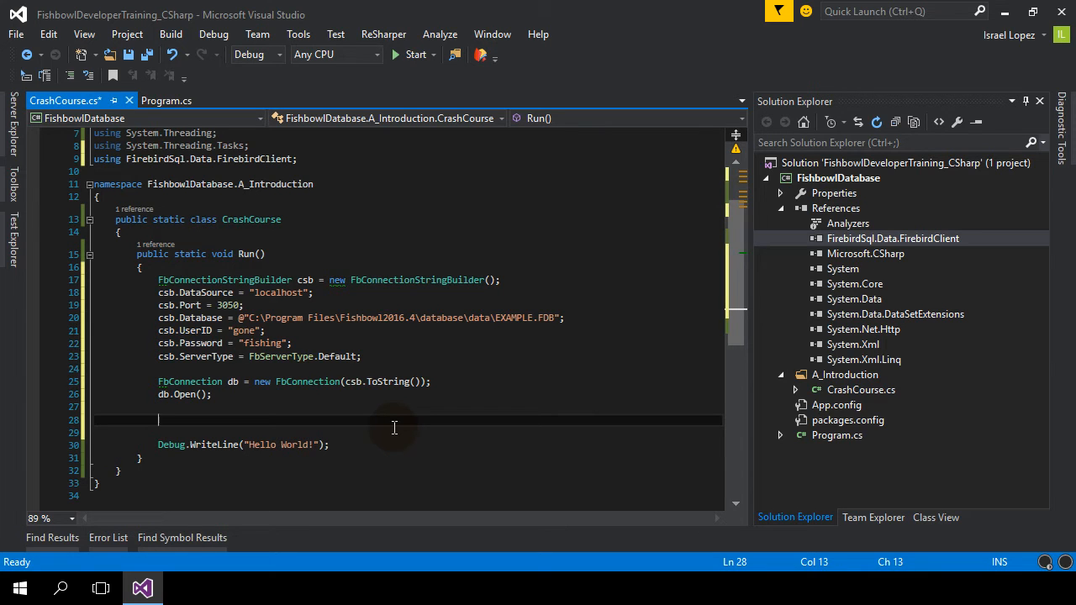
{"action": "type", "text": "FbCommand"}
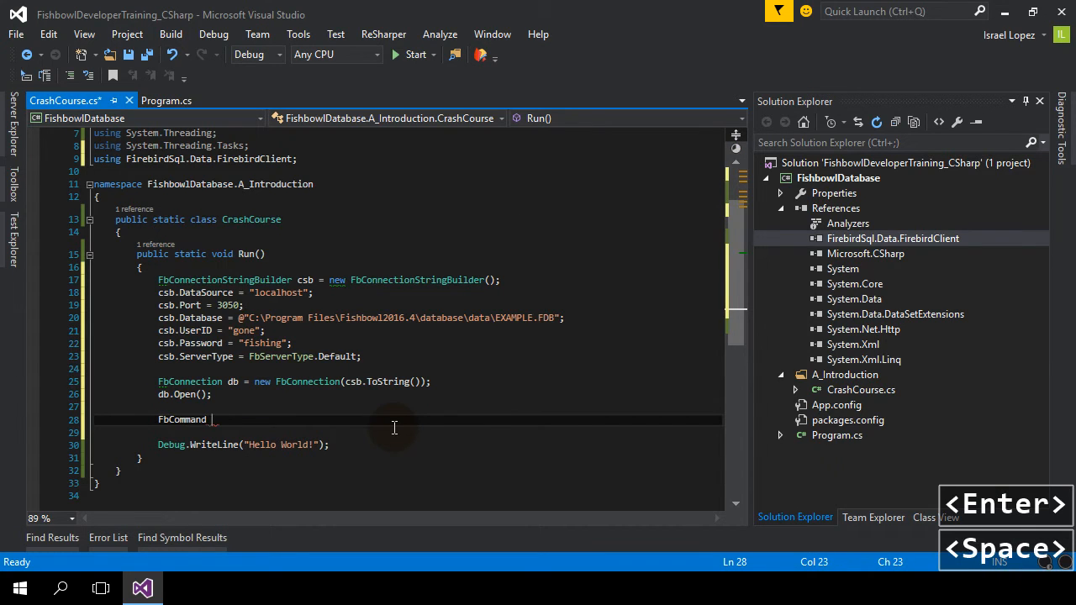
{"action": "type", "text": "cmd = new"}
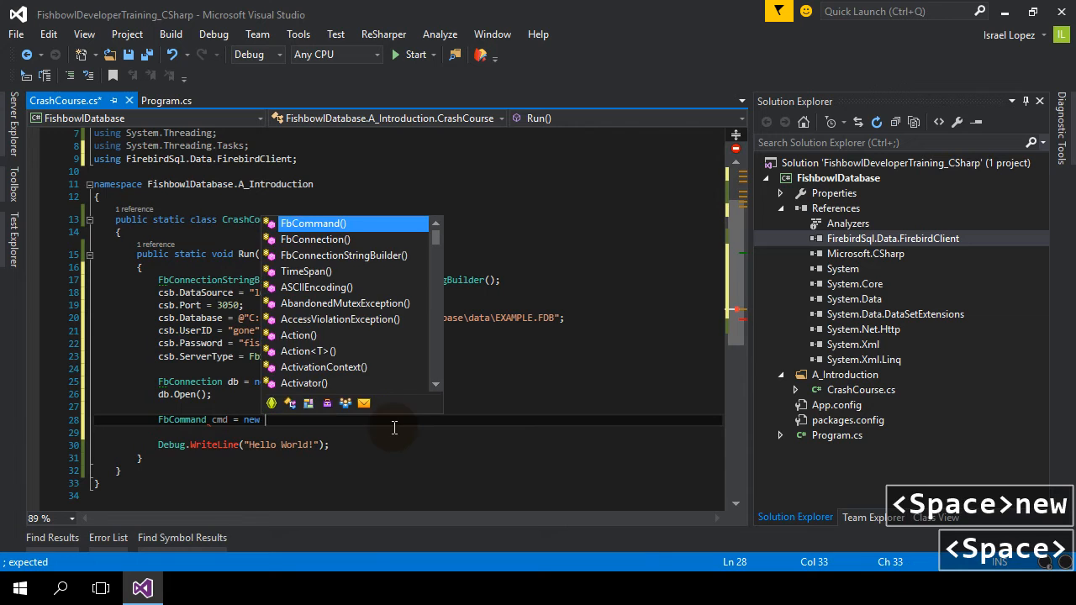
{"action": "type", "text": "FbCommand(\"\");"}
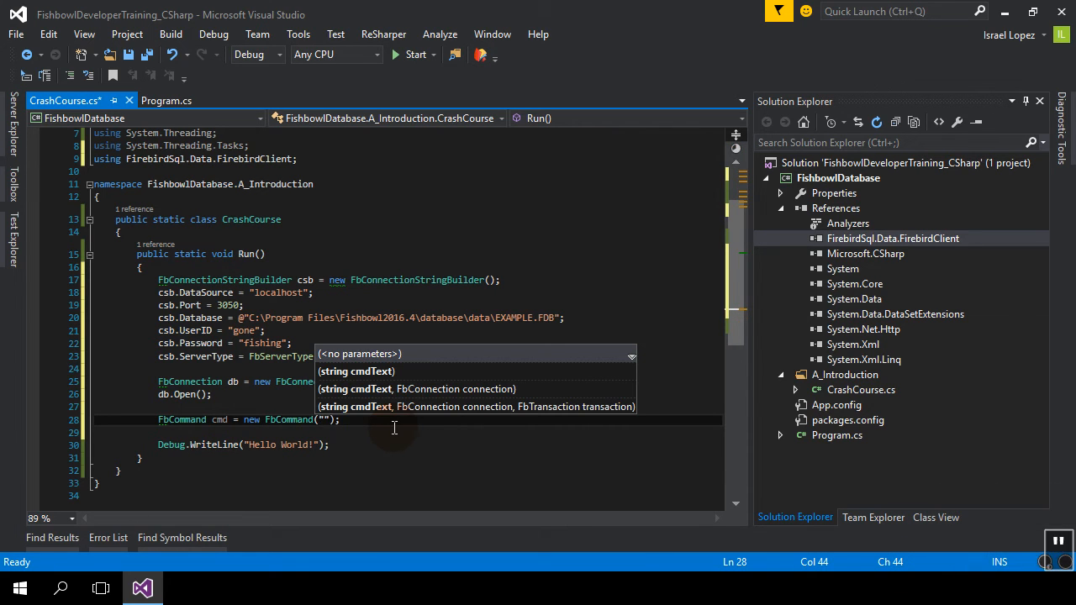
{"action": "type", "text": "select nae"}
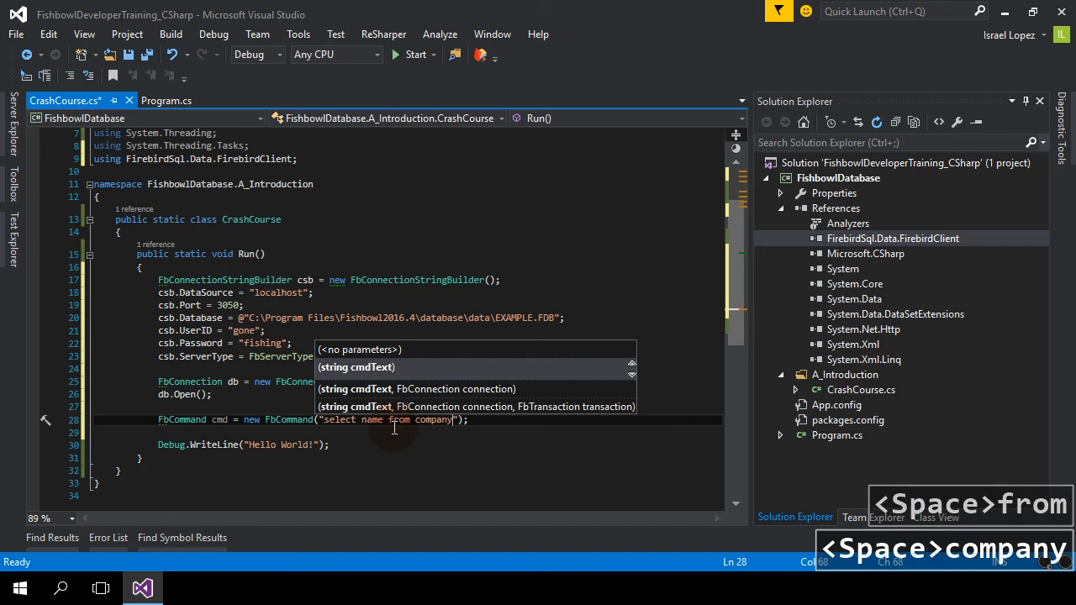
{"action": "type", "text": ","}
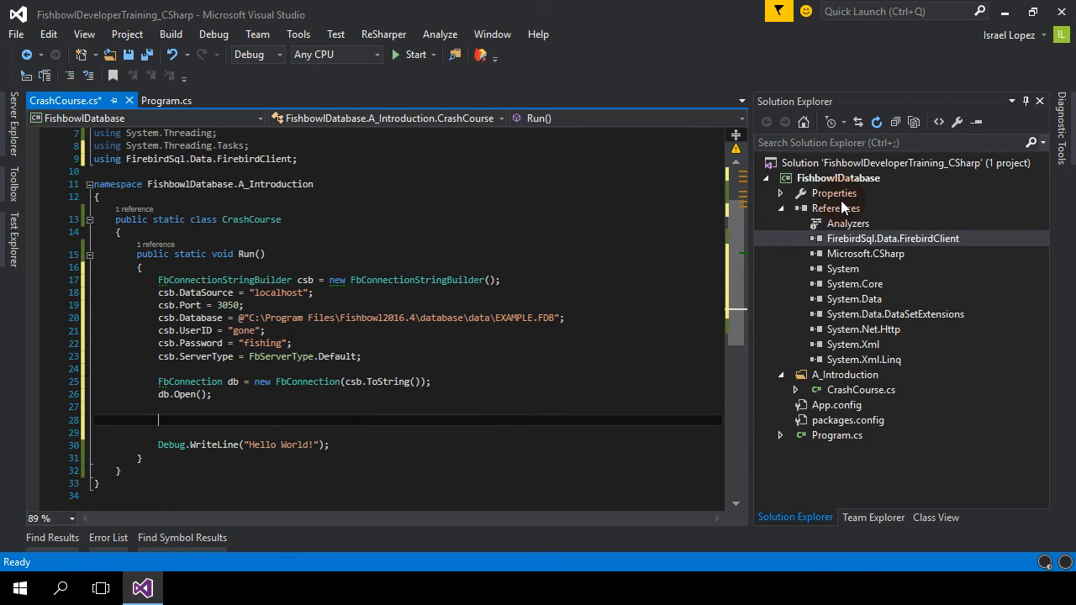
Install the Dapper NuGet package into FishbowlDatabase.
{"action": "left_click", "coordinate": [835, 208]}
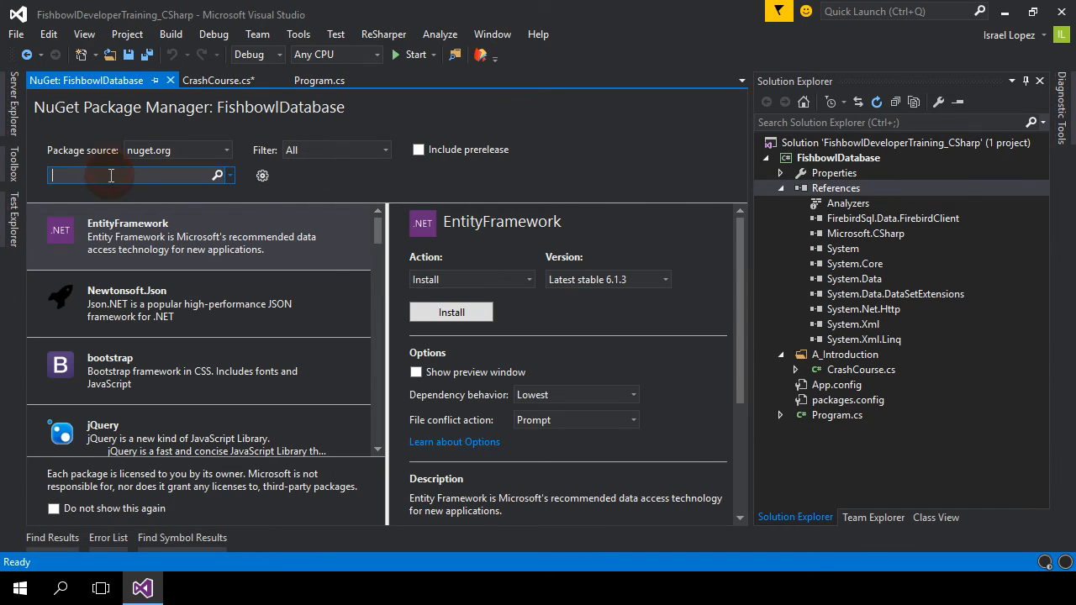
{"action": "type", "text": "Dapper"}
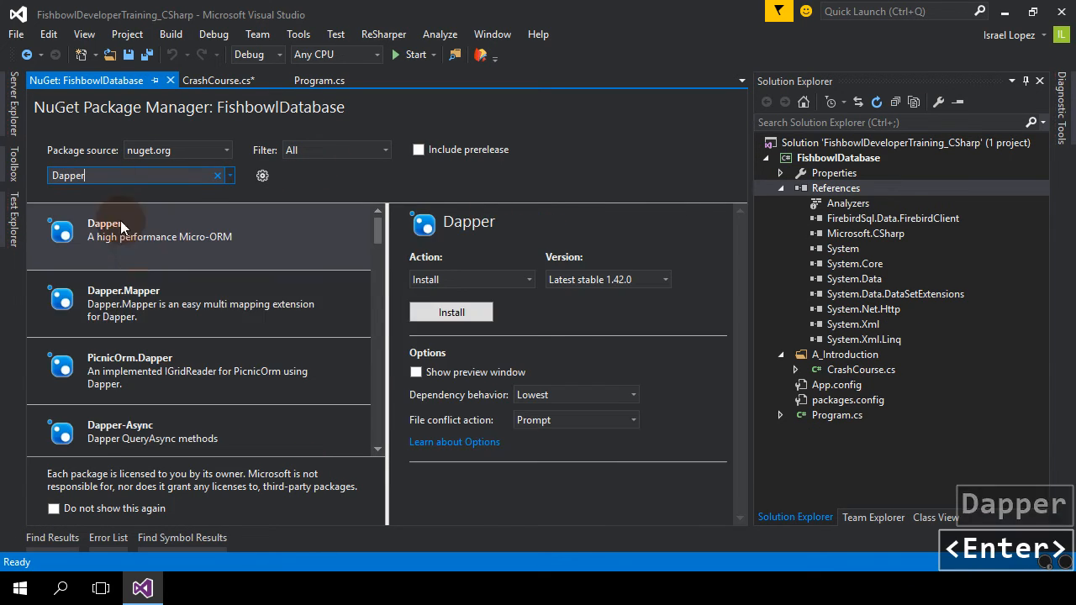
{"action": "left_click", "coordinate": [452, 312]}
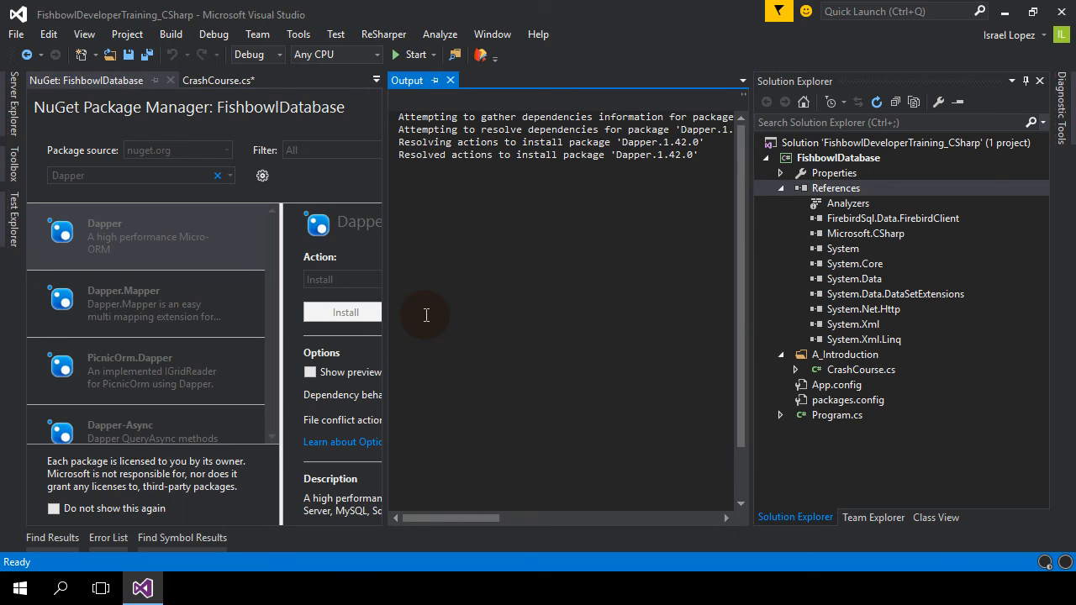
{"action": "left_click", "coordinate": [345, 312]}
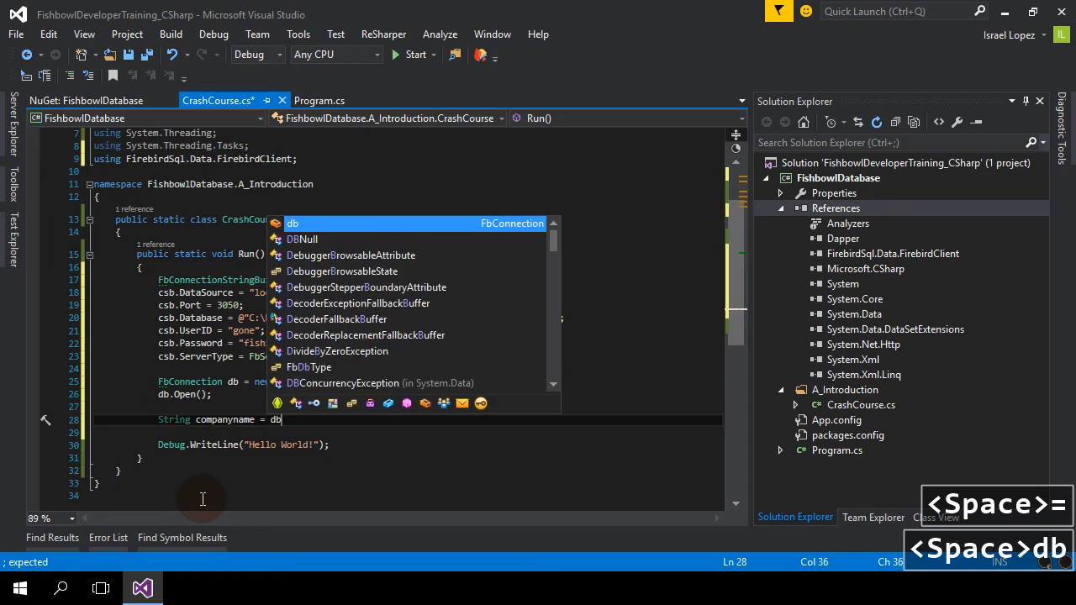
Assign companyname from db.Query<String>("select name from company").Single() and print "Hello " + companyname.
{"action": "type", "text": ".Query<String>(\"select name"}
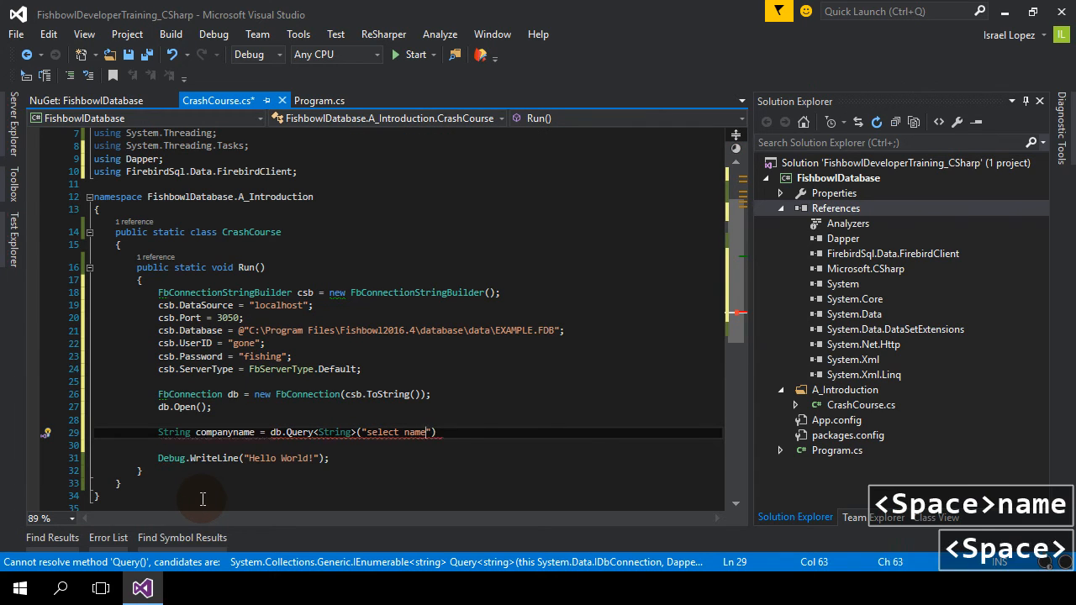
{"action": "type", "text": "from company"}
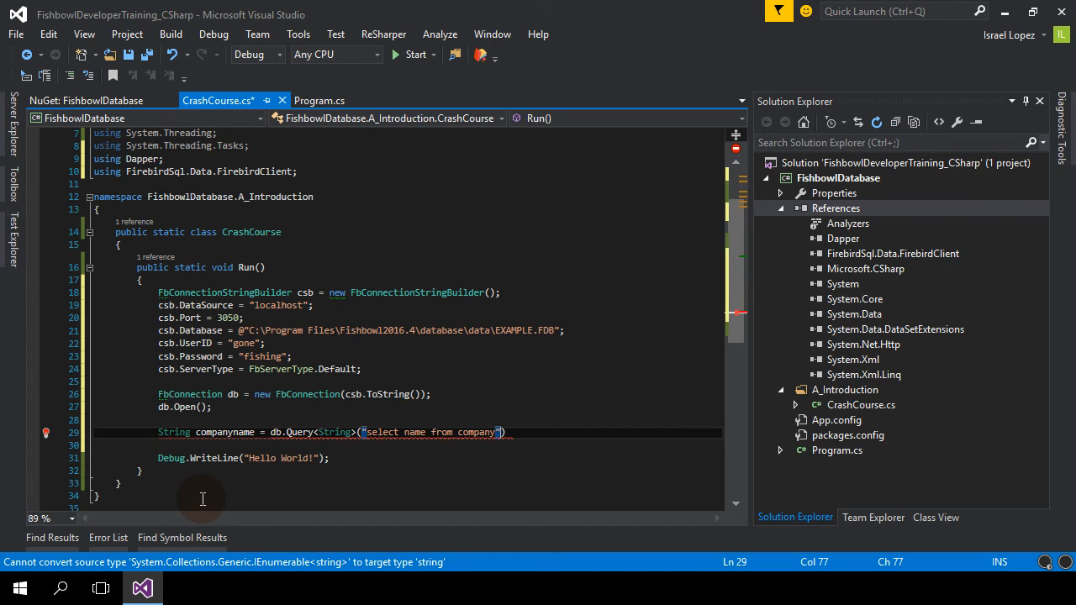
{"action": "type", "text": ".Single("}
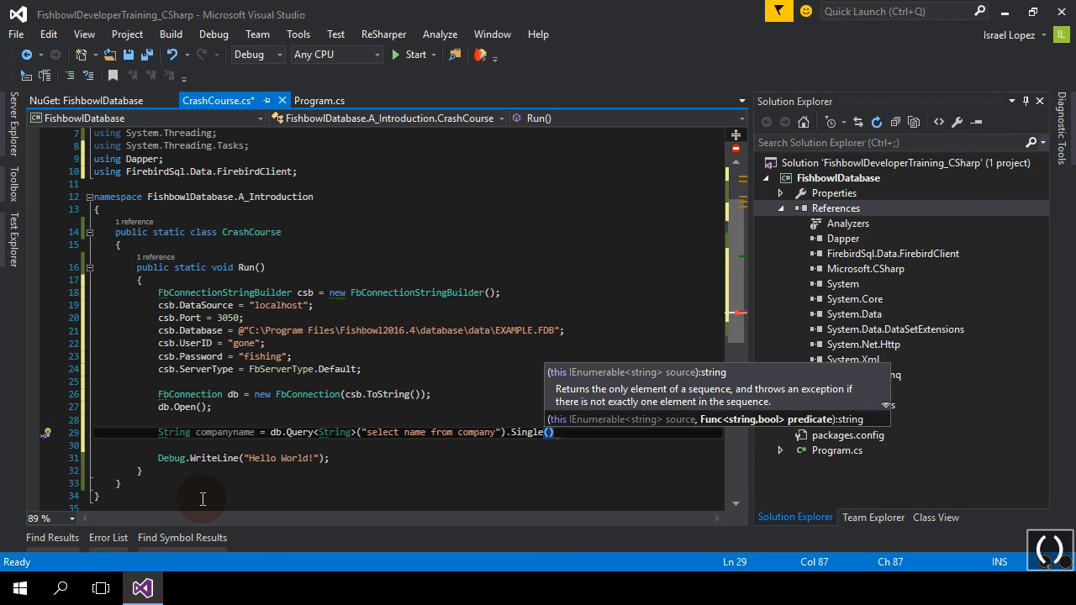
{"action": "type", "text": ";"}
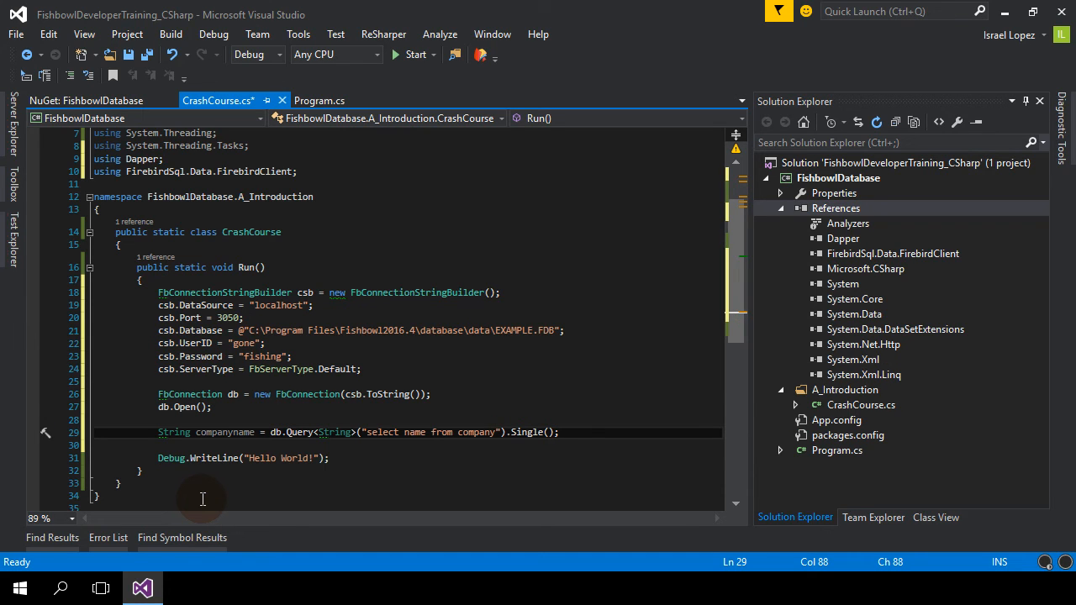
{"action": "mouse_move", "coordinate": [300, 460]}
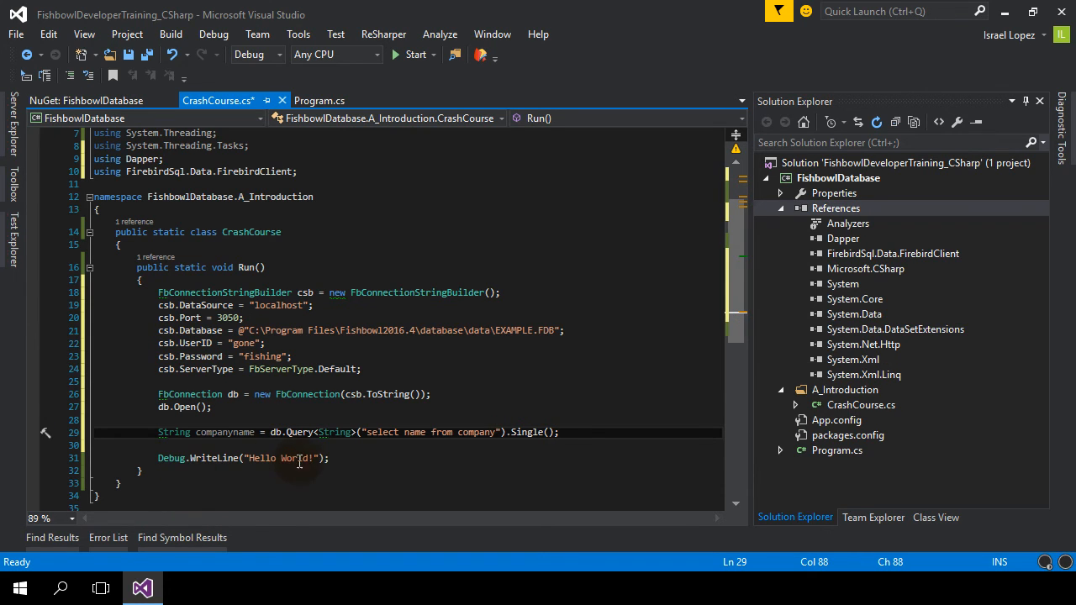
{"action": "key", "text": "backspace"}
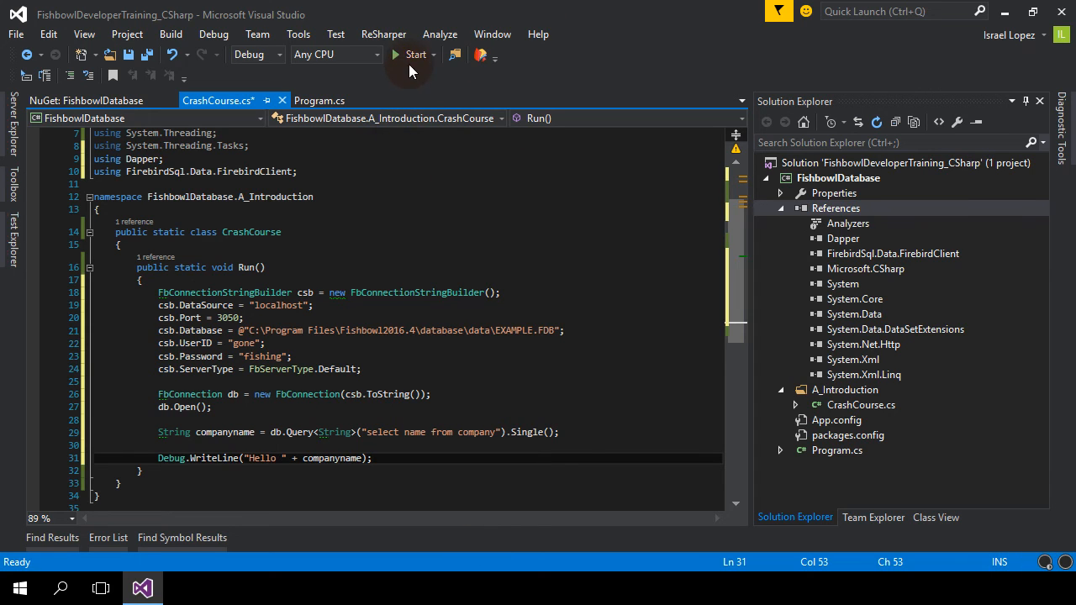
Start the project with the toolbar Start button and let the run finish.
{"action": "left_click", "coordinate": [416, 54]}
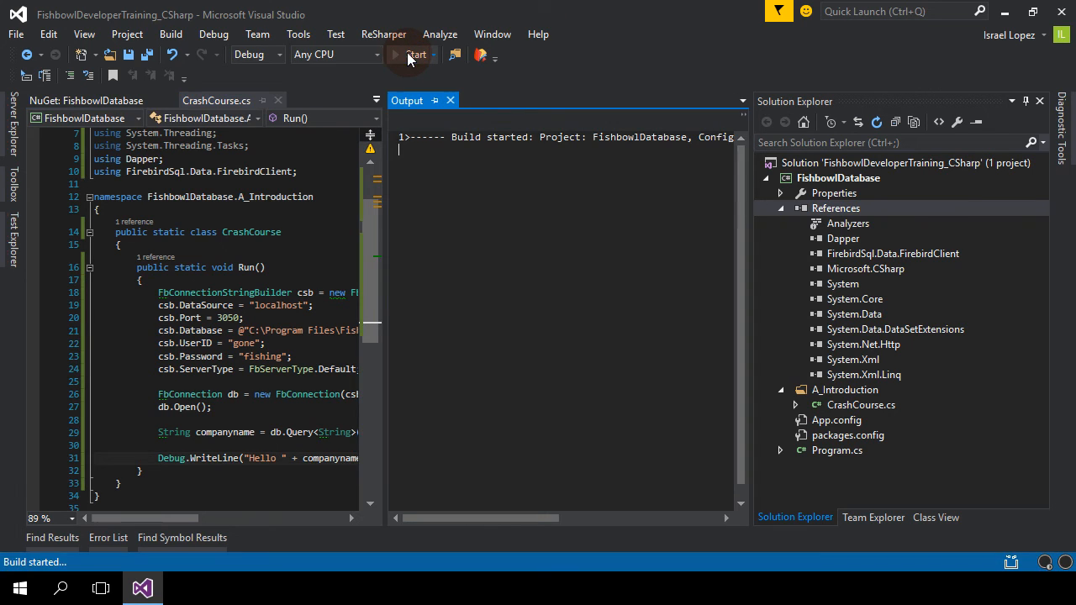
{"action": "left_click", "coordinate": [416, 54]}
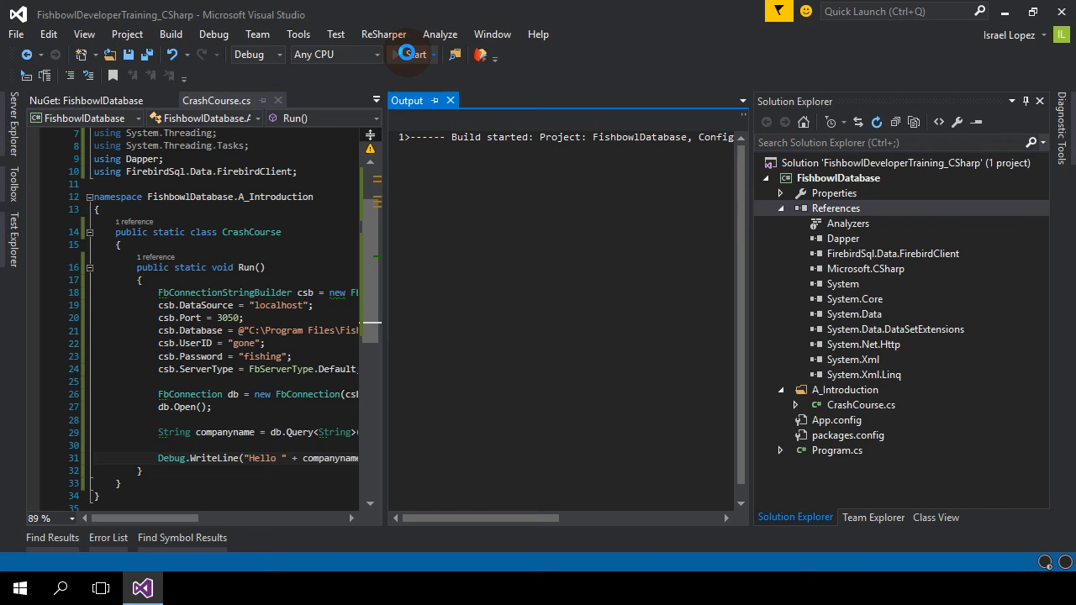
{"action": "left_click", "coordinate": [408, 54]}
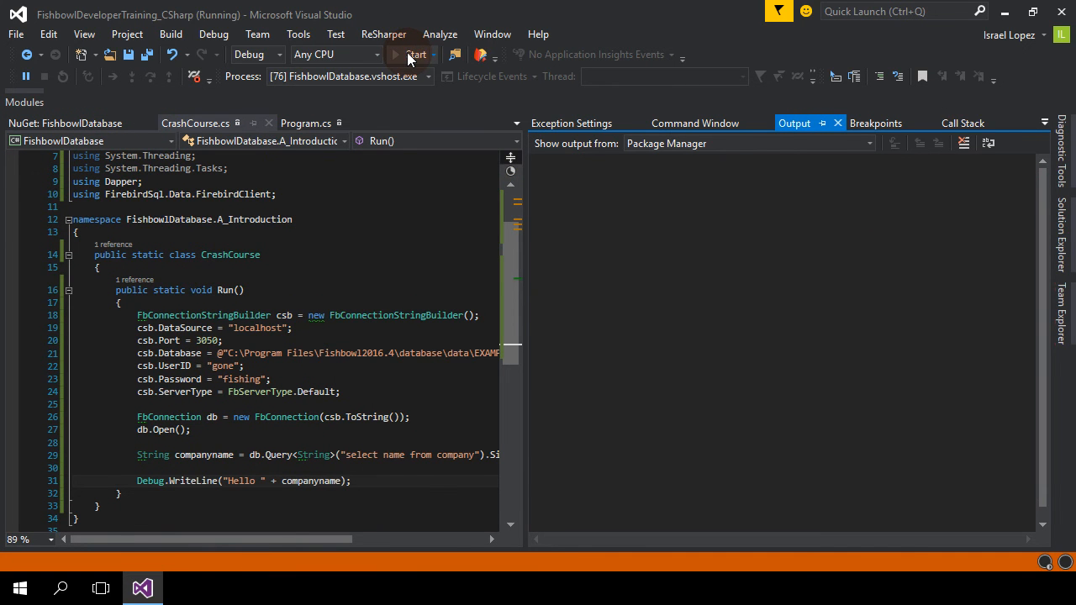
{"action": "left_click", "coordinate": [416, 54]}
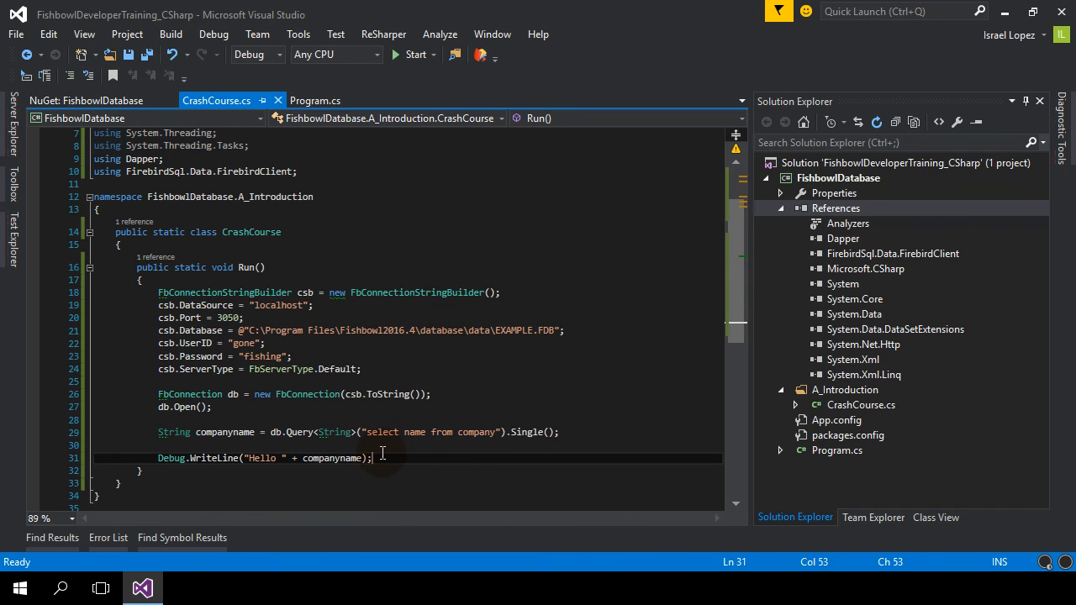
{"action": "mouse_move", "coordinate": [336, 433]}
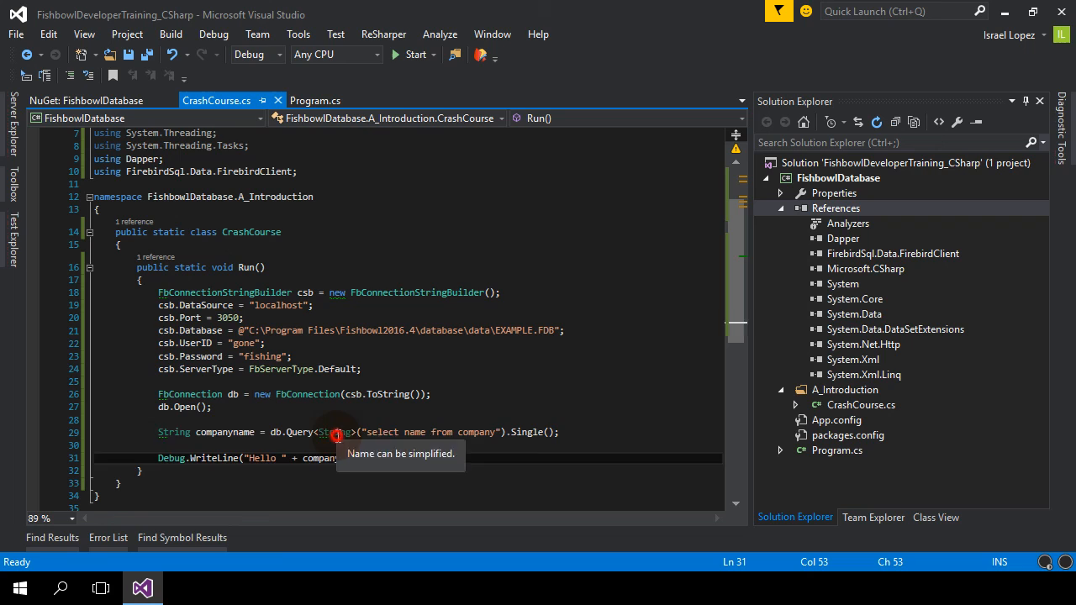